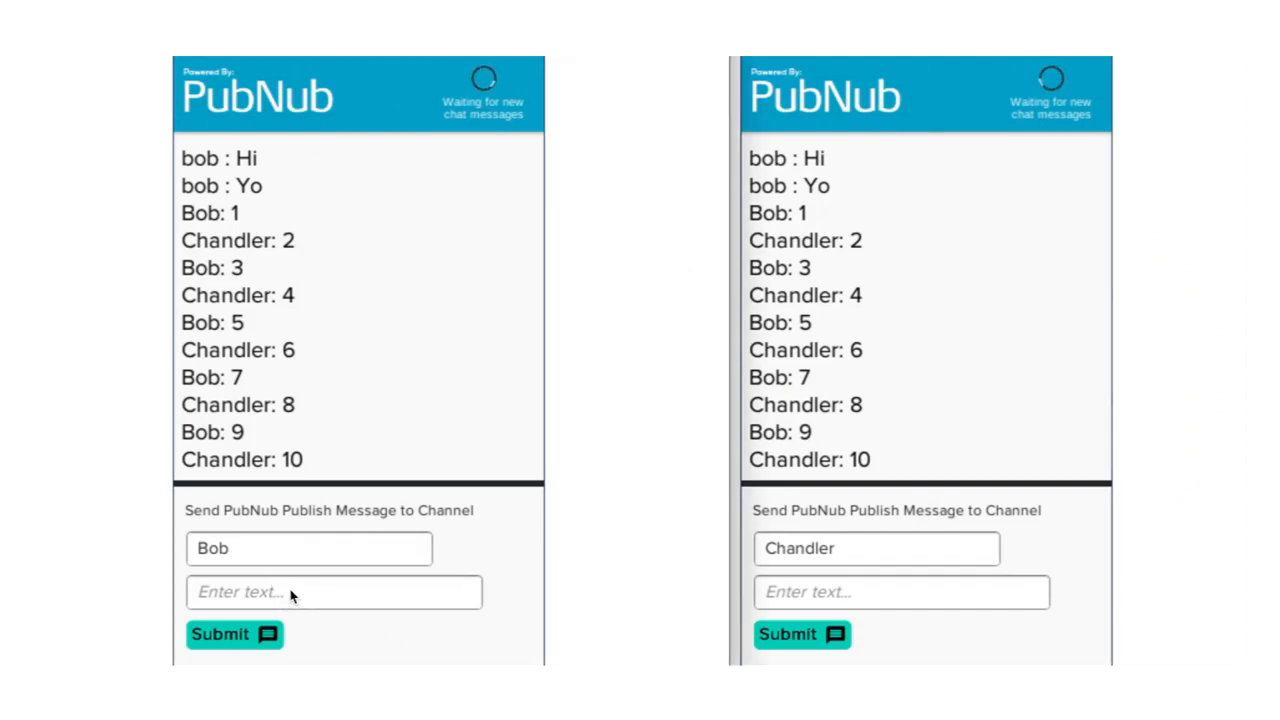
Post Bob's Hello, then begin Chandler's reply 'How's it' in his message box
{"action": "type", "text": "H"}
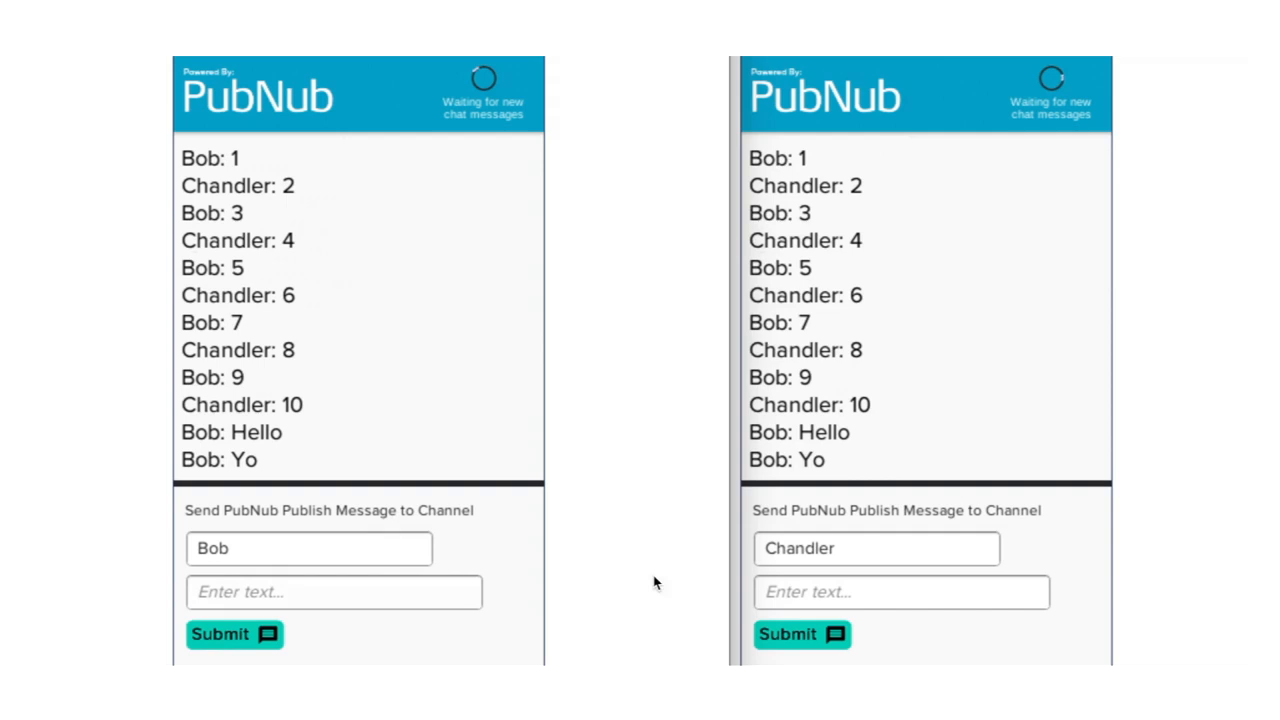
{"action": "left_click", "coordinate": [900, 592]}
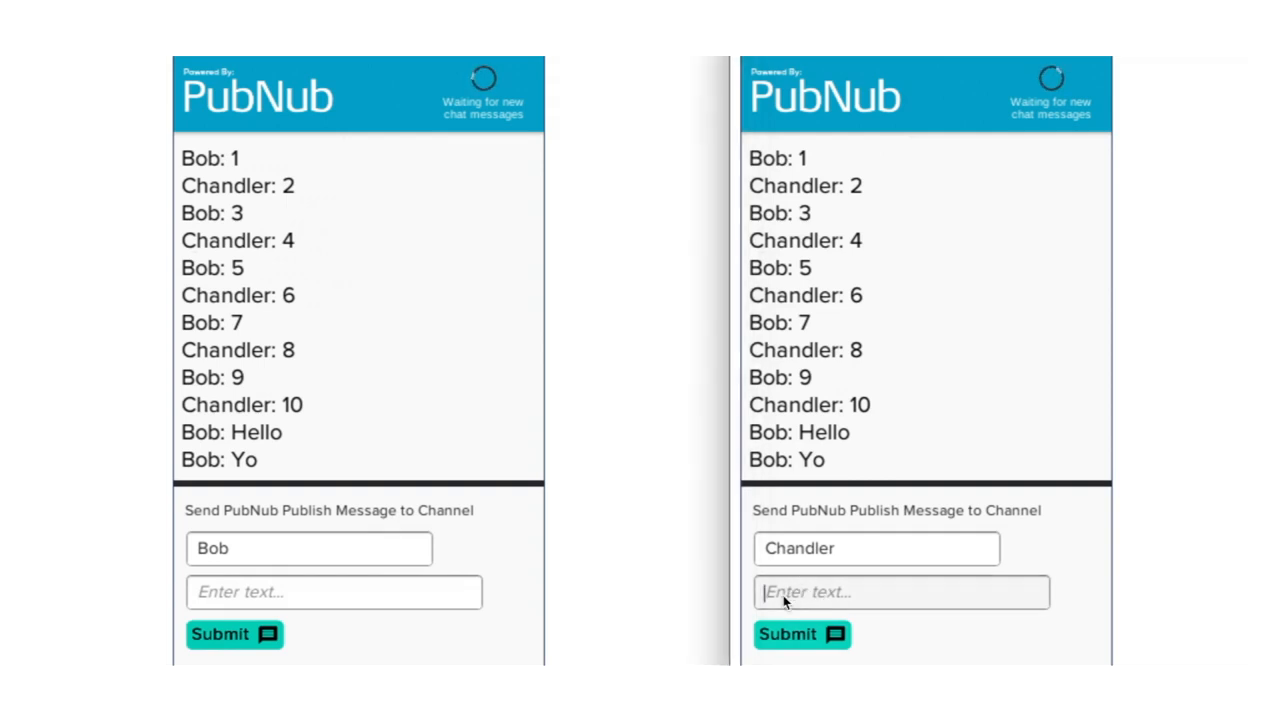
{"action": "type", "text": "How's it"}
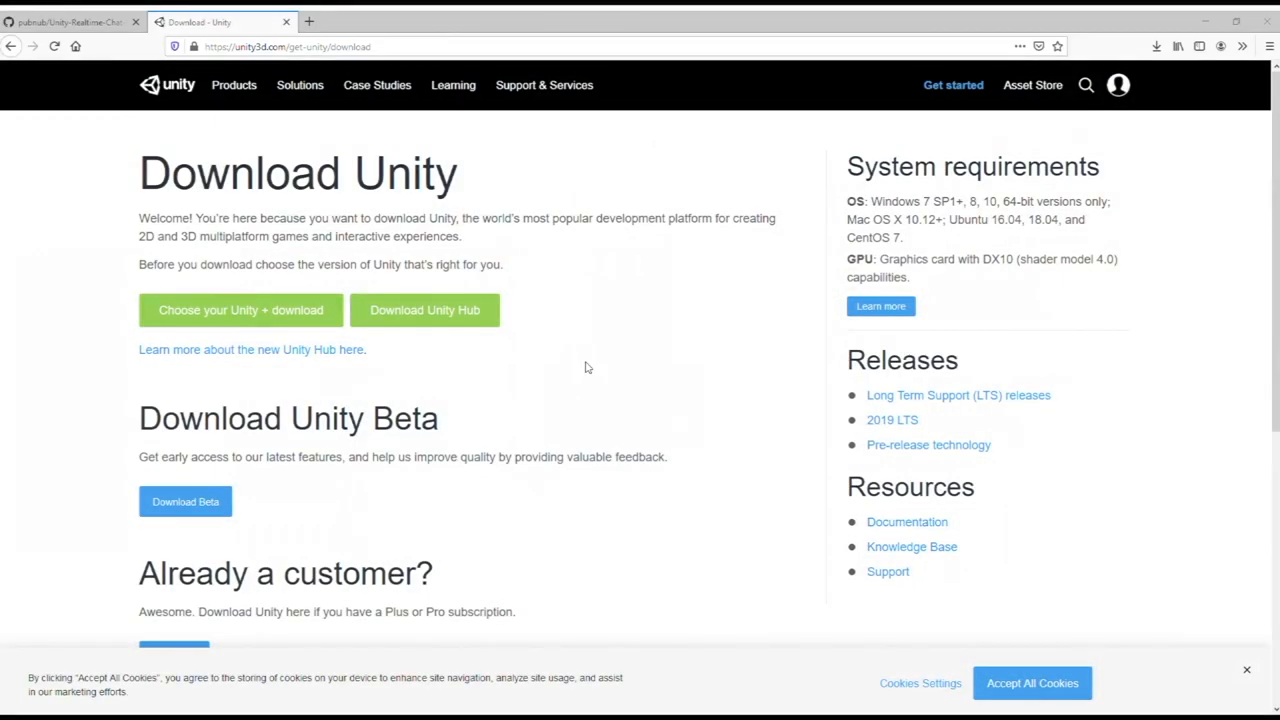
{"action": "mouse_move", "coordinate": [604, 332]}
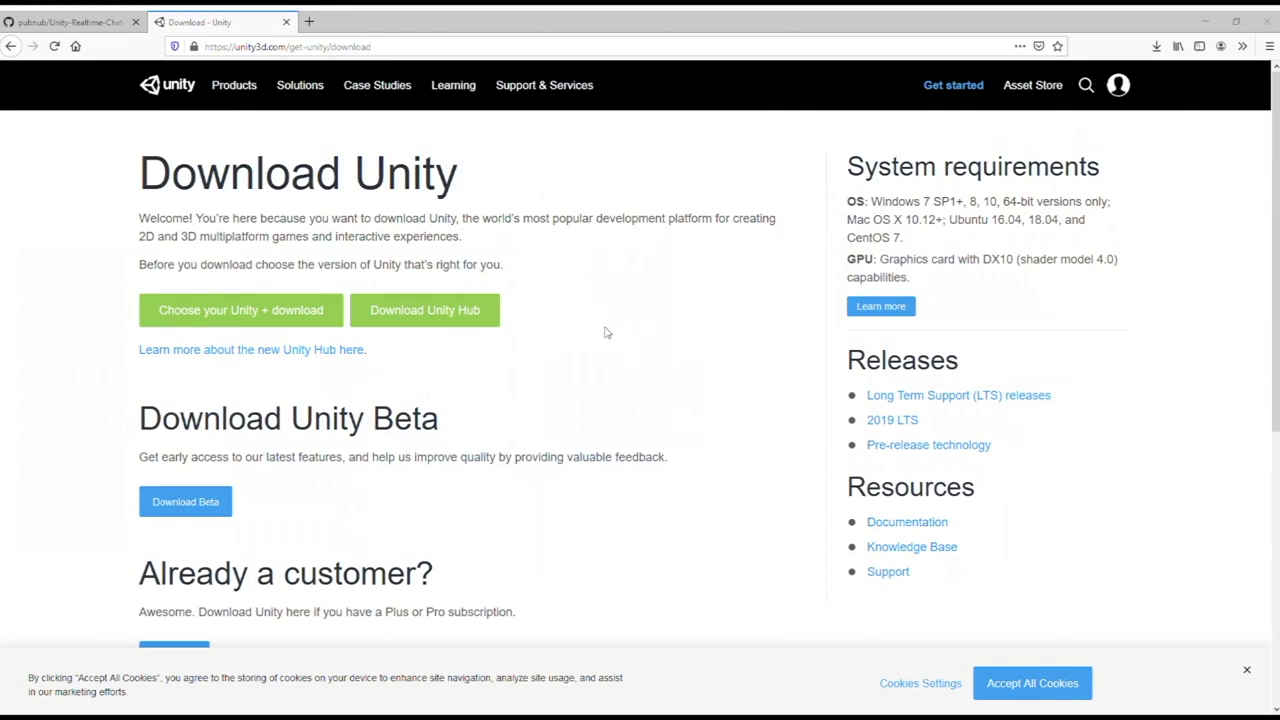
{"action": "mouse_move", "coordinate": [372, 246]}
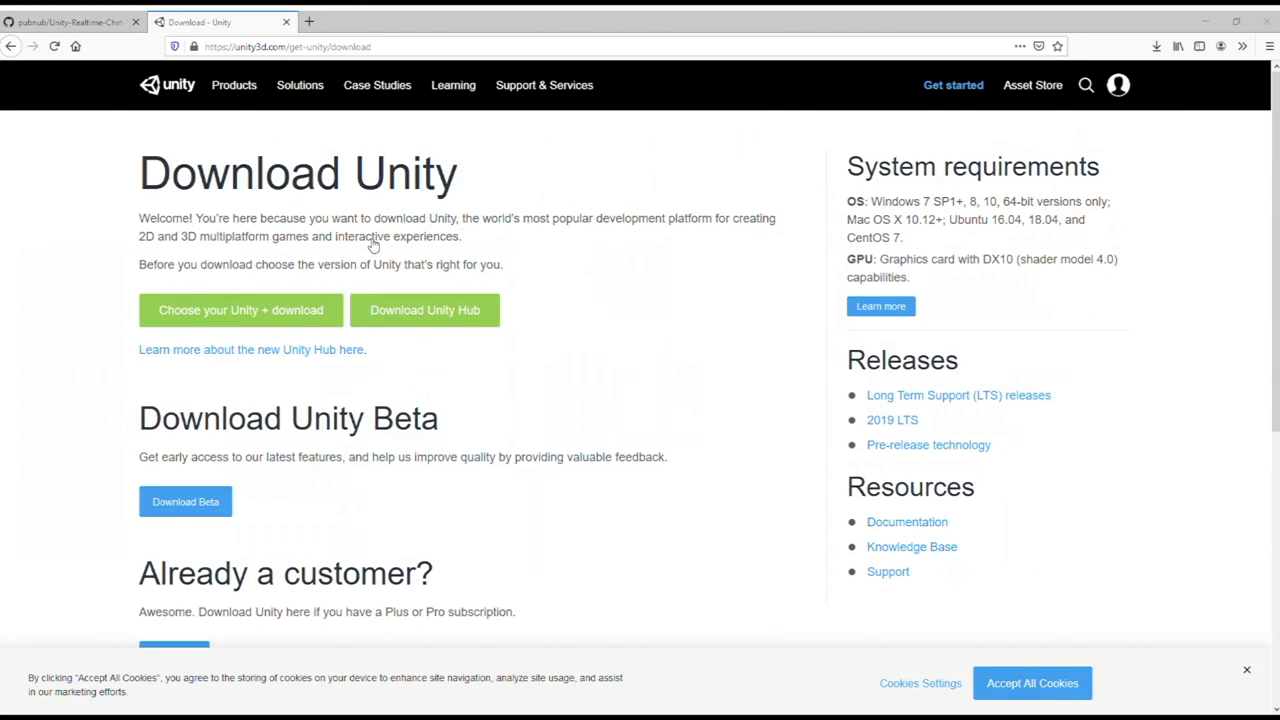
{"action": "mouse_move", "coordinate": [108, 240]}
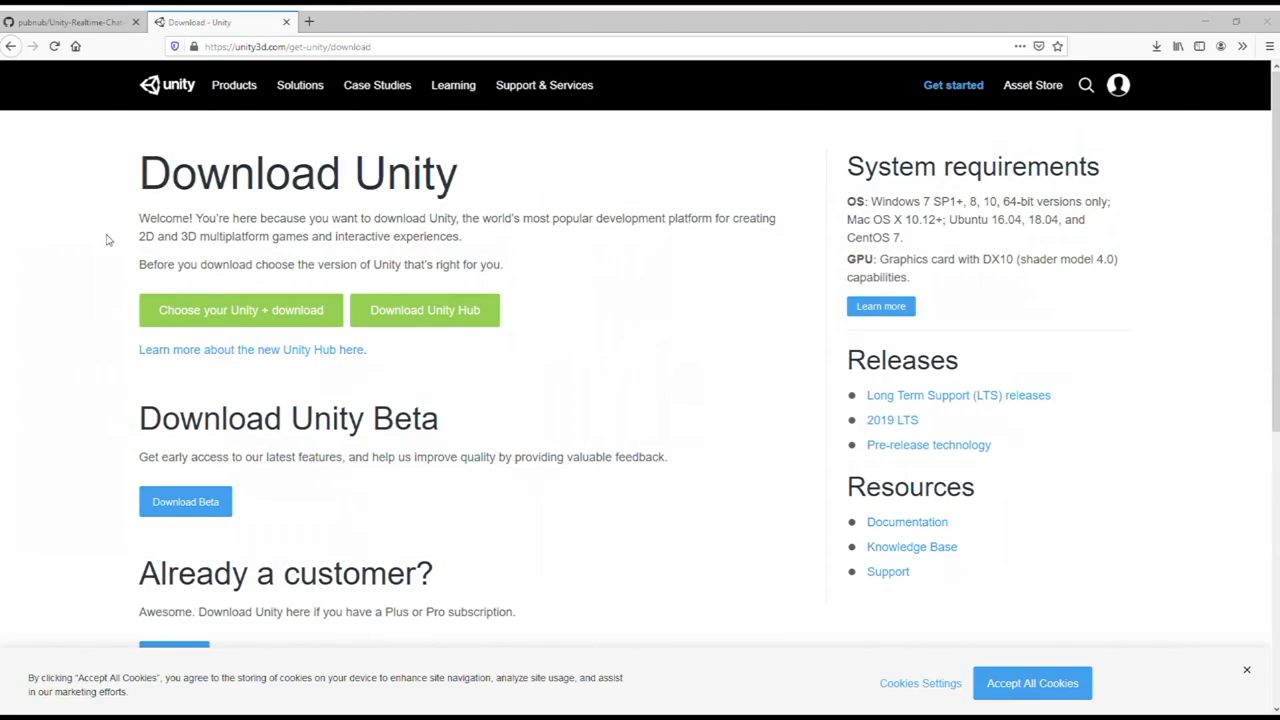
Switch to the pubnub Unity-Realtime-Chat-Room-Tutorial GitHub repository page
{"action": "left_click", "coordinate": [70, 22]}
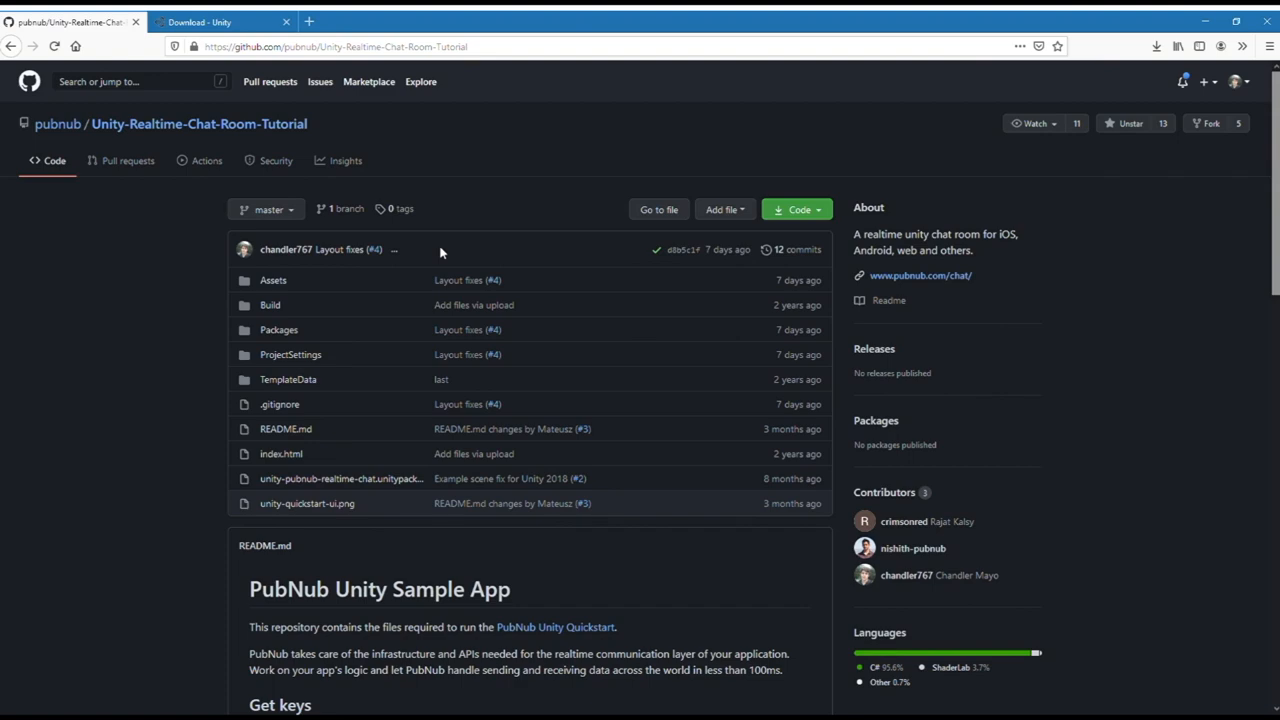
{"action": "left_click", "coordinate": [796, 210]}
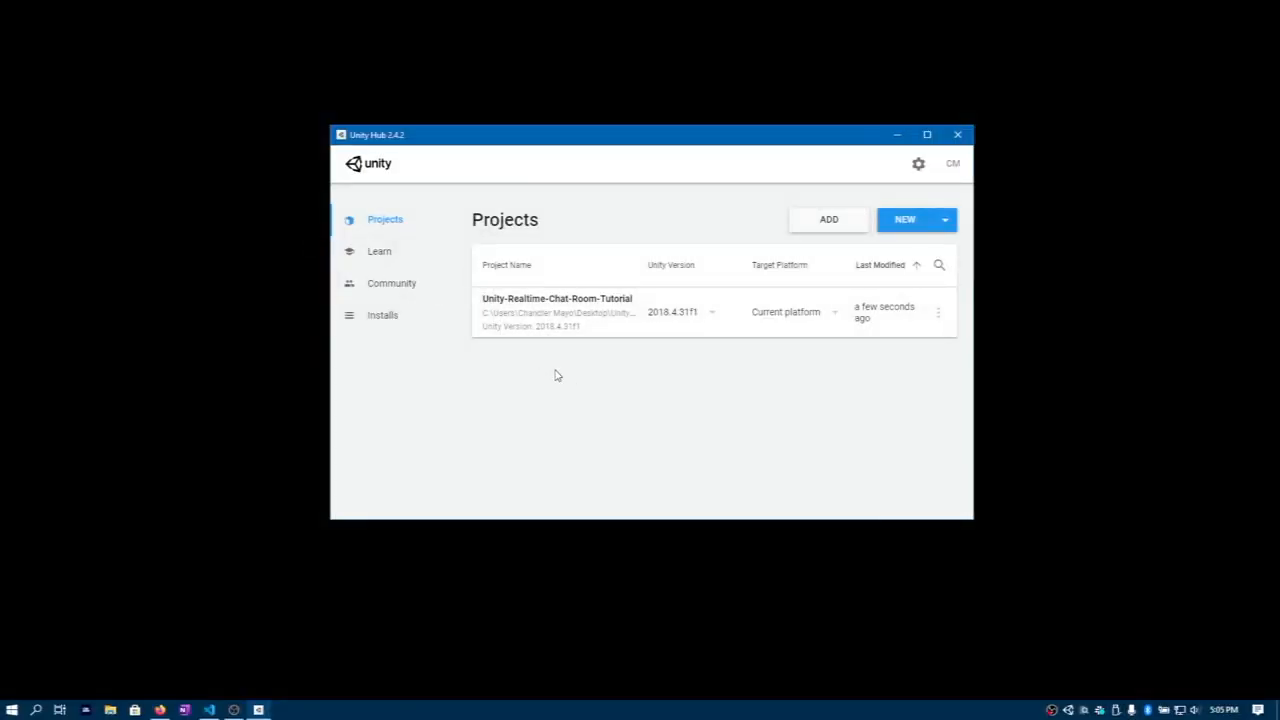
{"action": "left_click", "coordinate": [382, 316]}
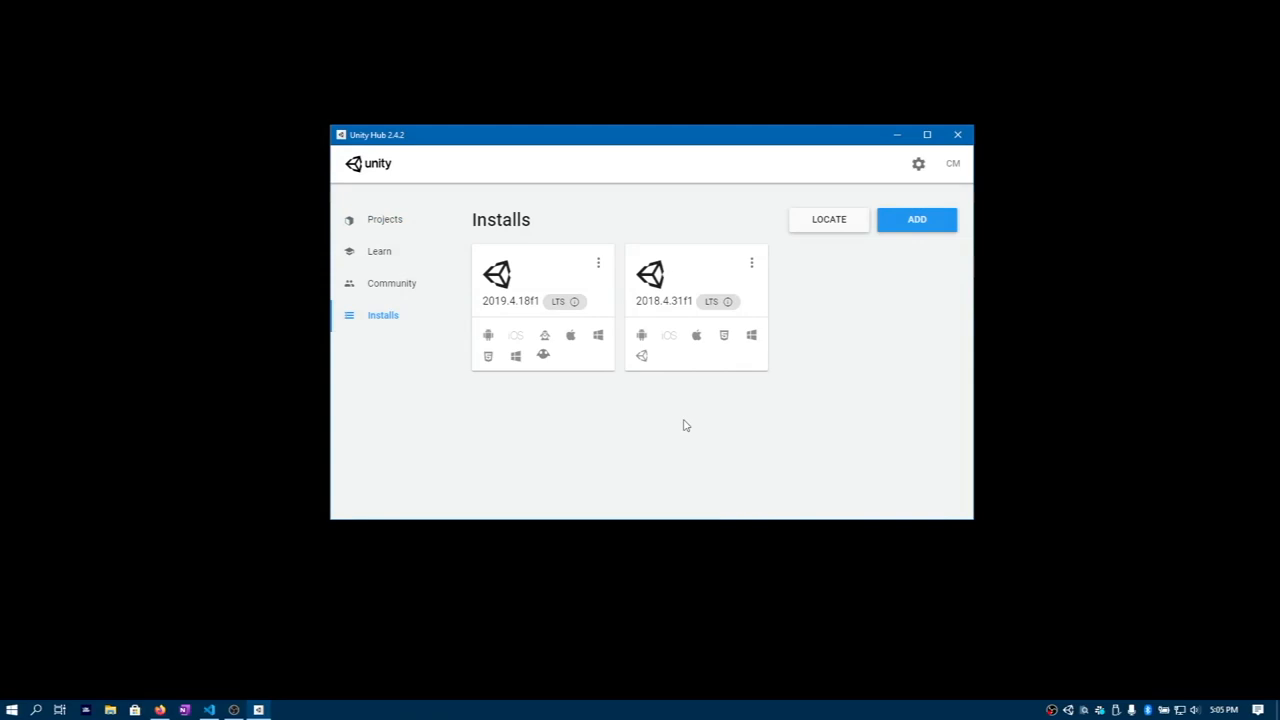
{"action": "mouse_move", "coordinate": [904, 232]}
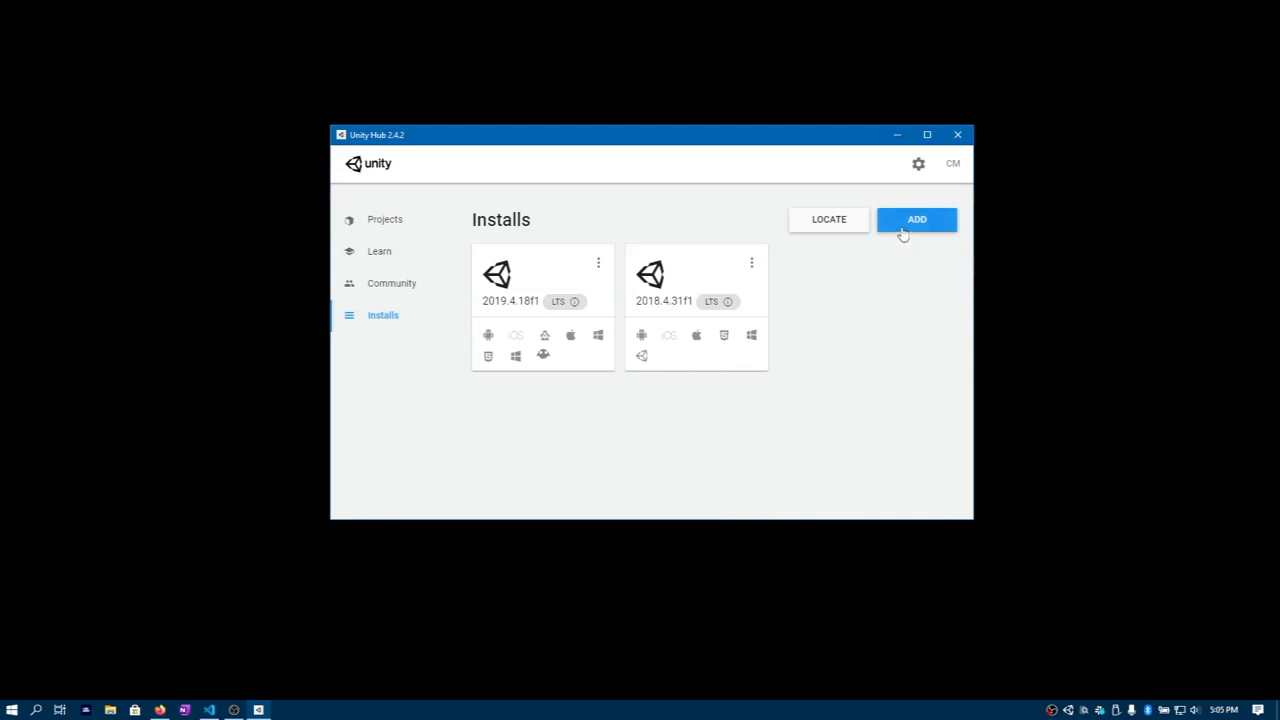
{"action": "mouse_move", "coordinate": [664, 314]}
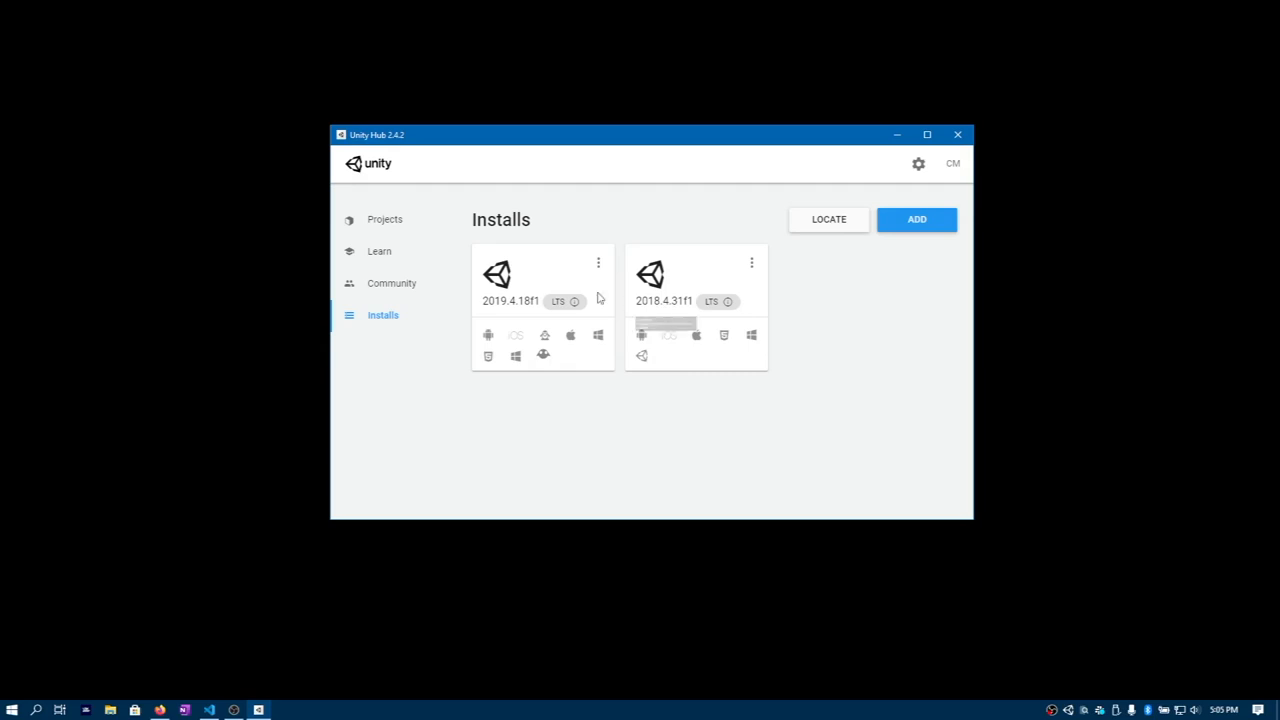
{"action": "left_click", "coordinate": [384, 218]}
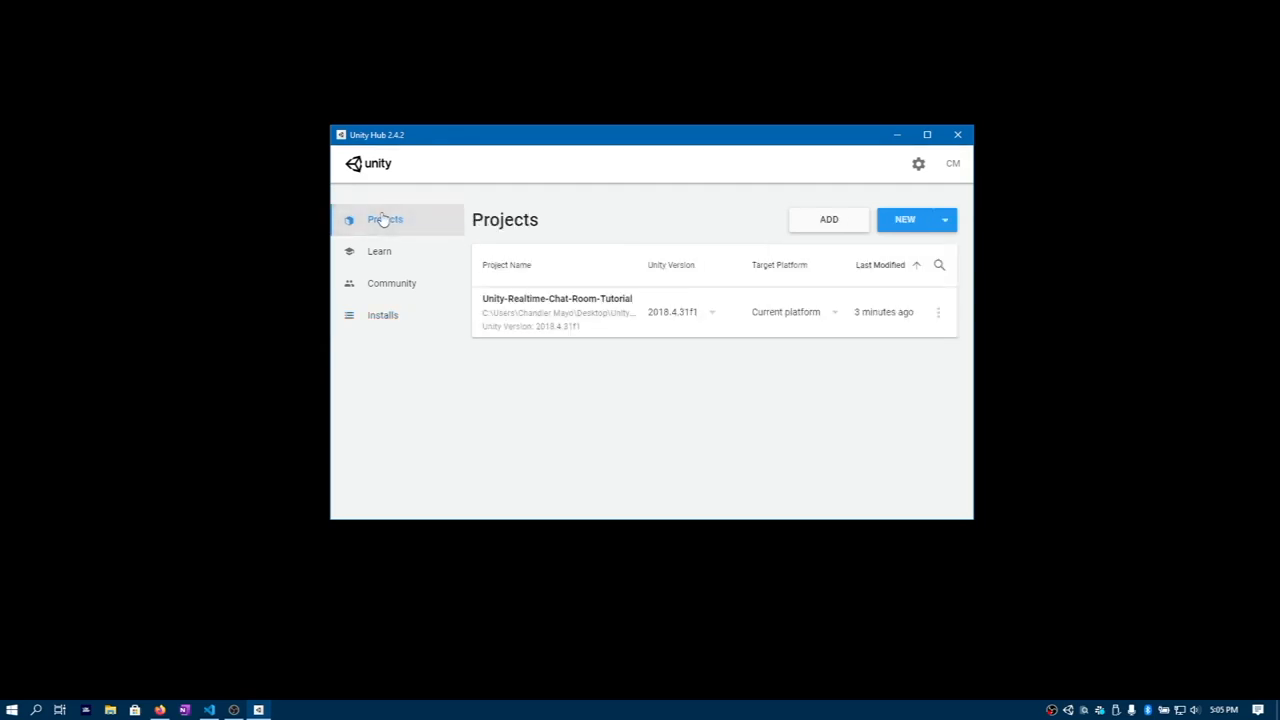
{"action": "mouse_move", "coordinate": [544, 304]}
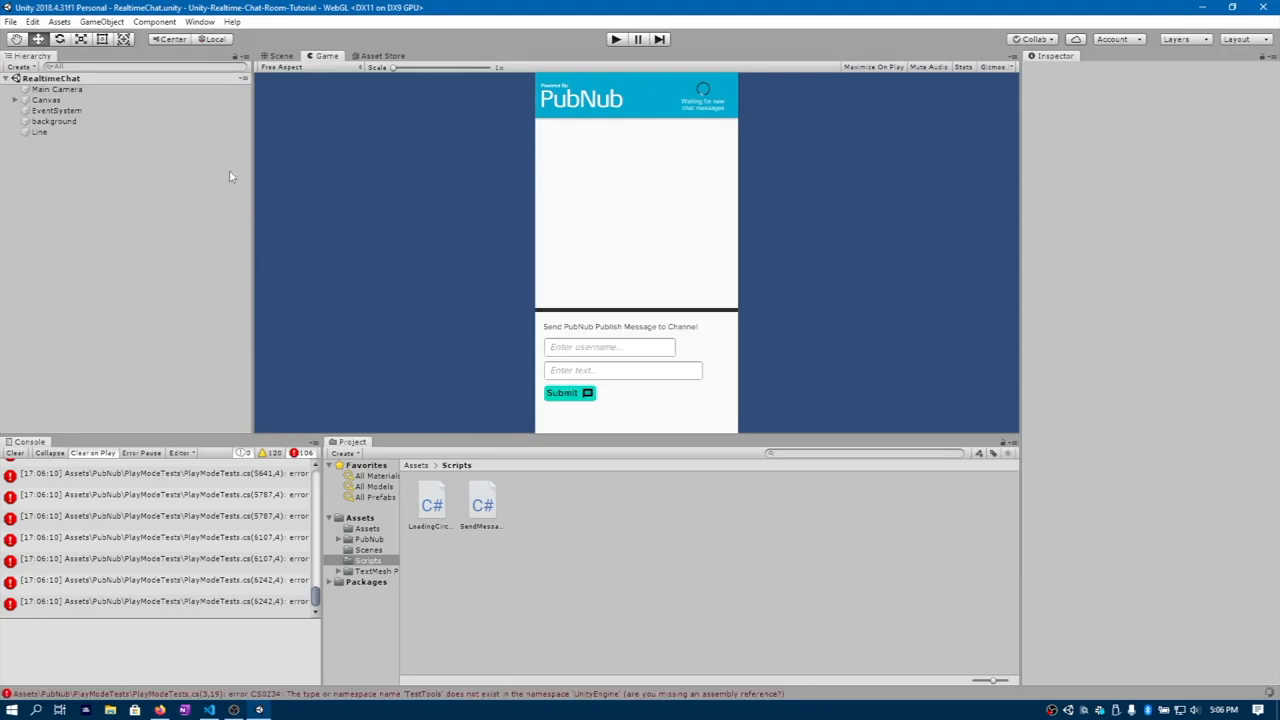
Bring up the Window menu after reviewing the TestTools console errors
{"action": "left_click", "coordinate": [200, 20]}
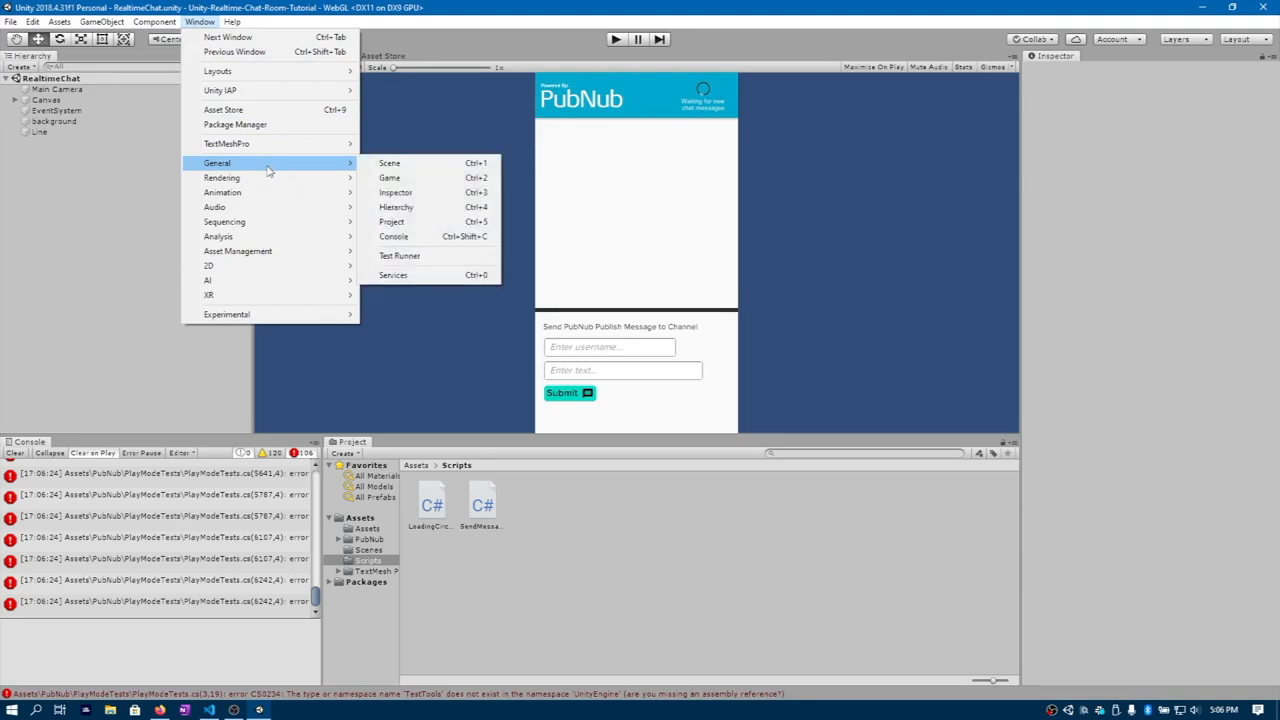
{"action": "mouse_move", "coordinate": [400, 256]}
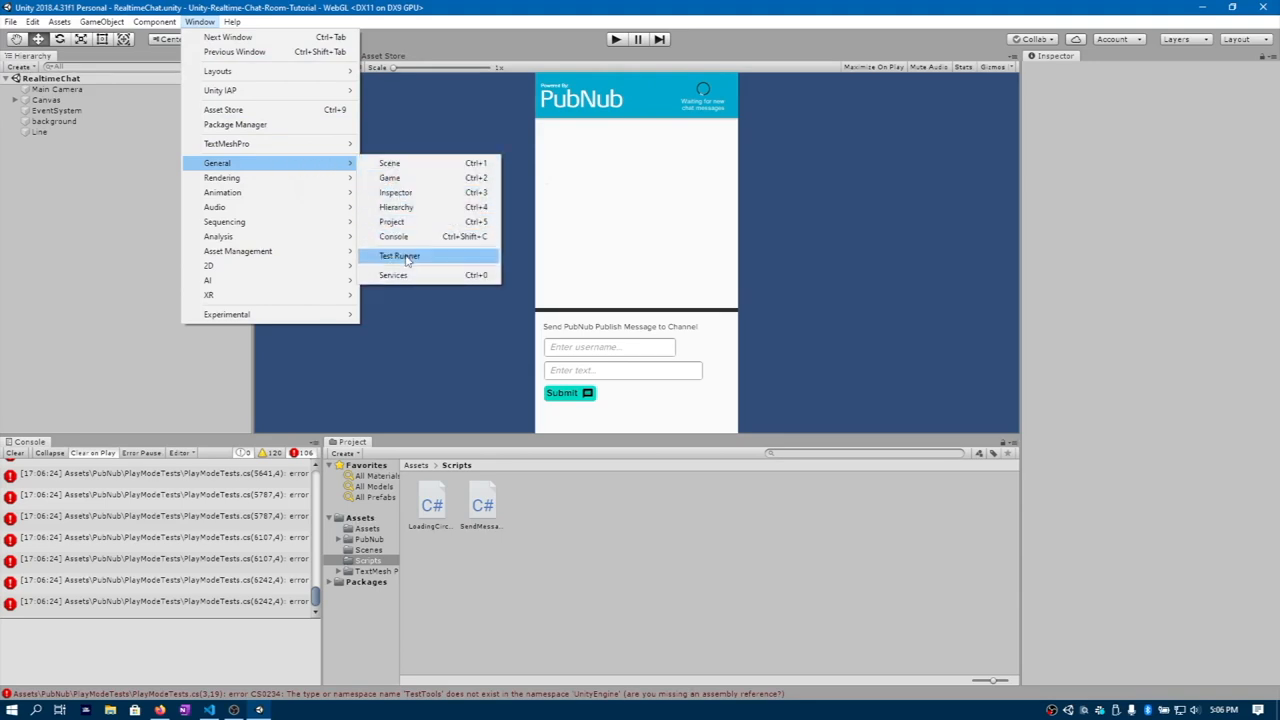
Show the Test Runner and enable playmode tests for all assemblies
{"action": "left_click", "coordinate": [400, 256]}
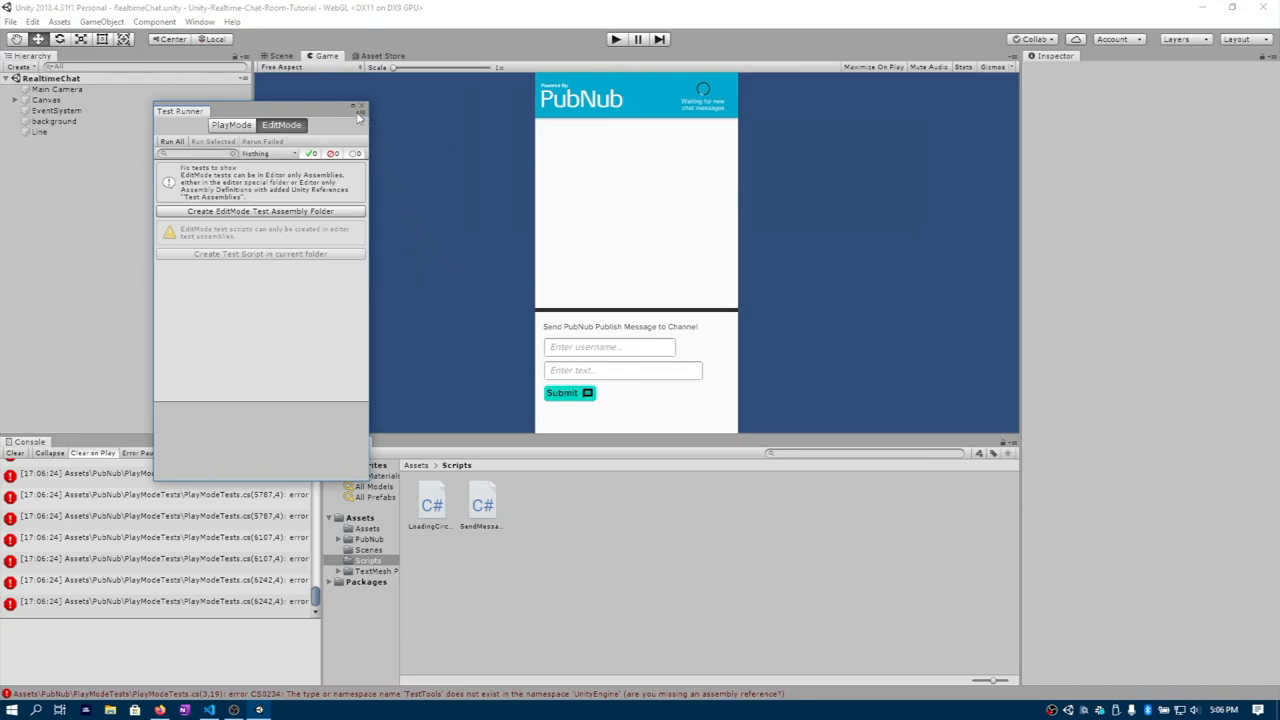
{"action": "left_click", "coordinate": [360, 112]}
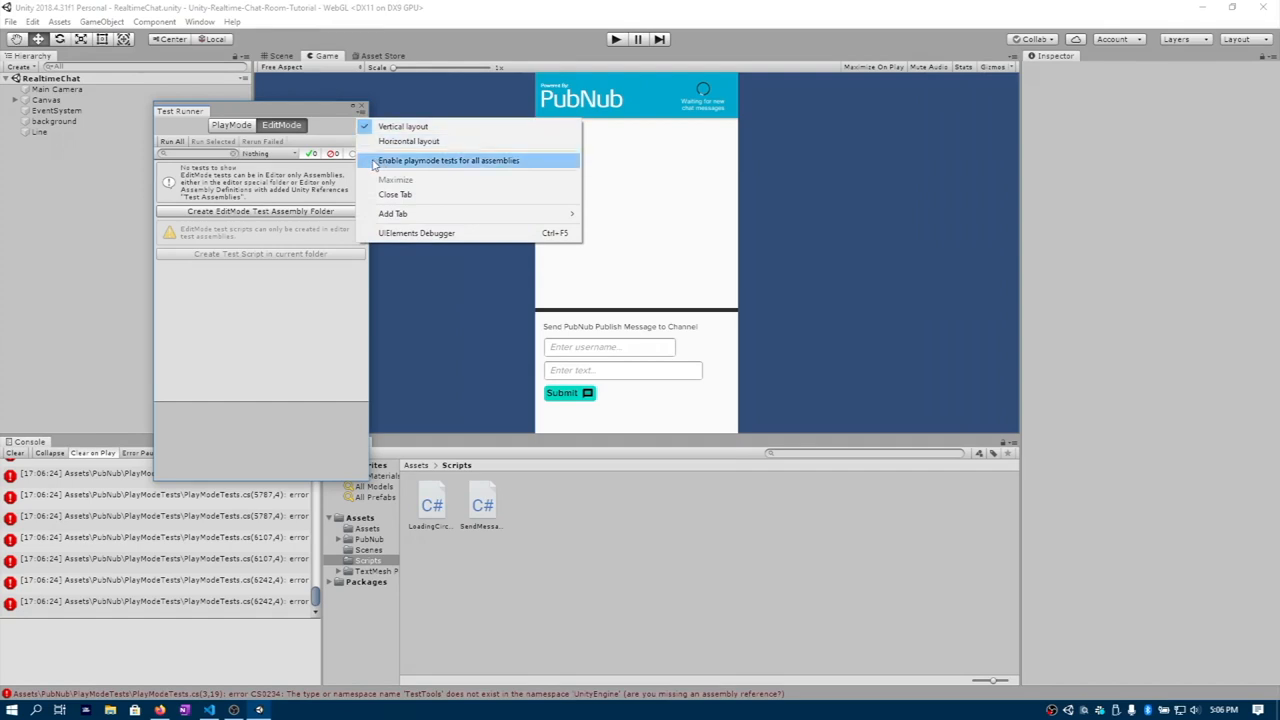
{"action": "left_click", "coordinate": [448, 160]}
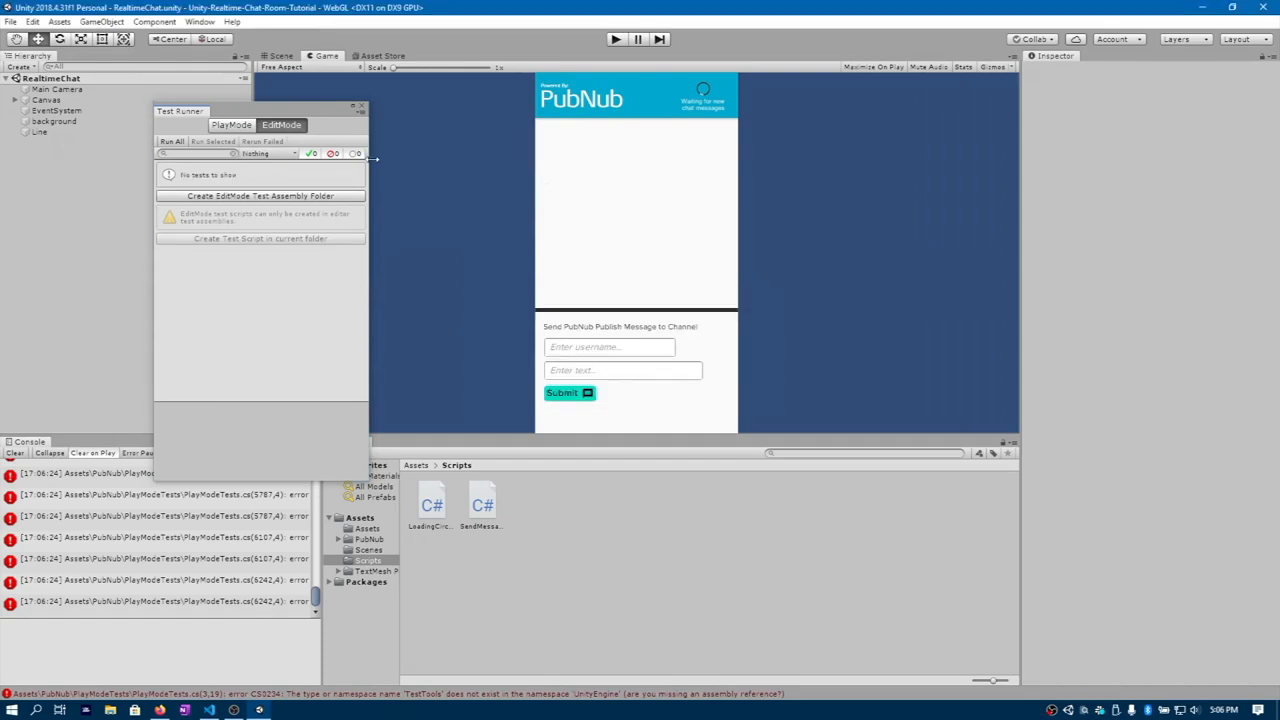
{"action": "mouse_move", "coordinate": [812, 142]}
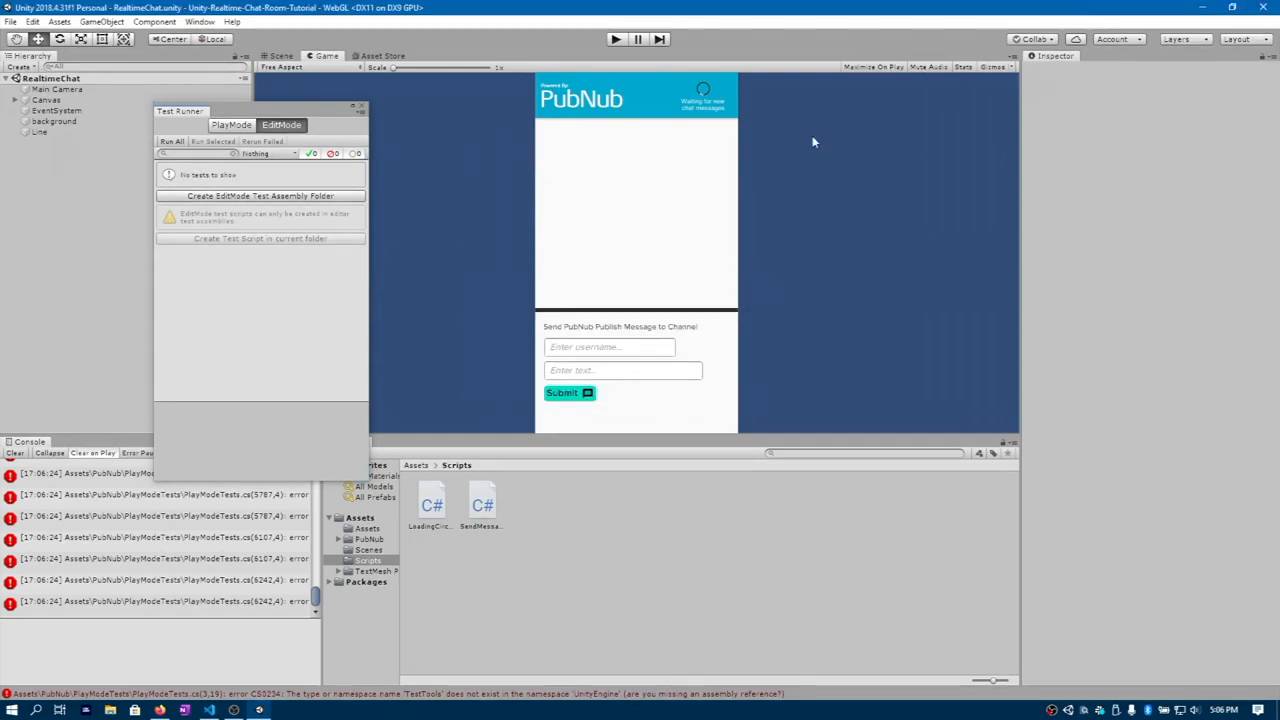
{"action": "mouse_move", "coordinate": [392, 204]}
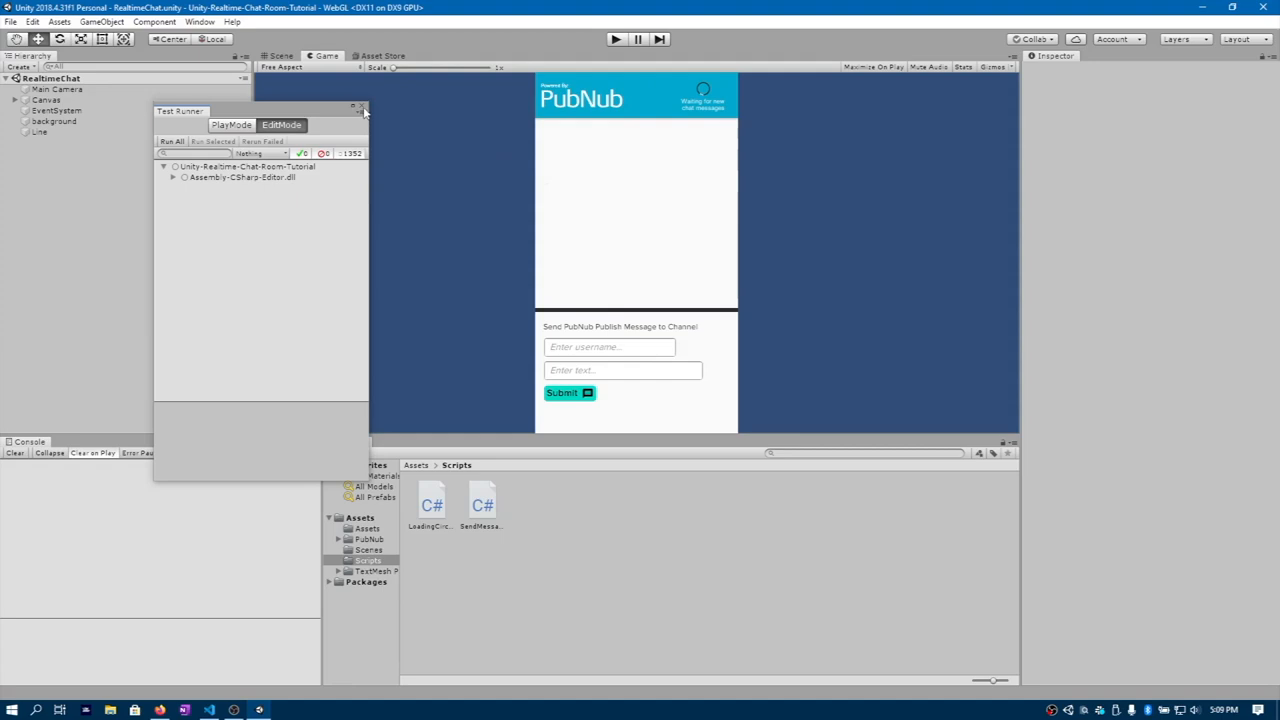
Close the Test Runner and show the Scripts folder with LoadingCircle and SendMessage
{"action": "left_click", "coordinate": [364, 108]}
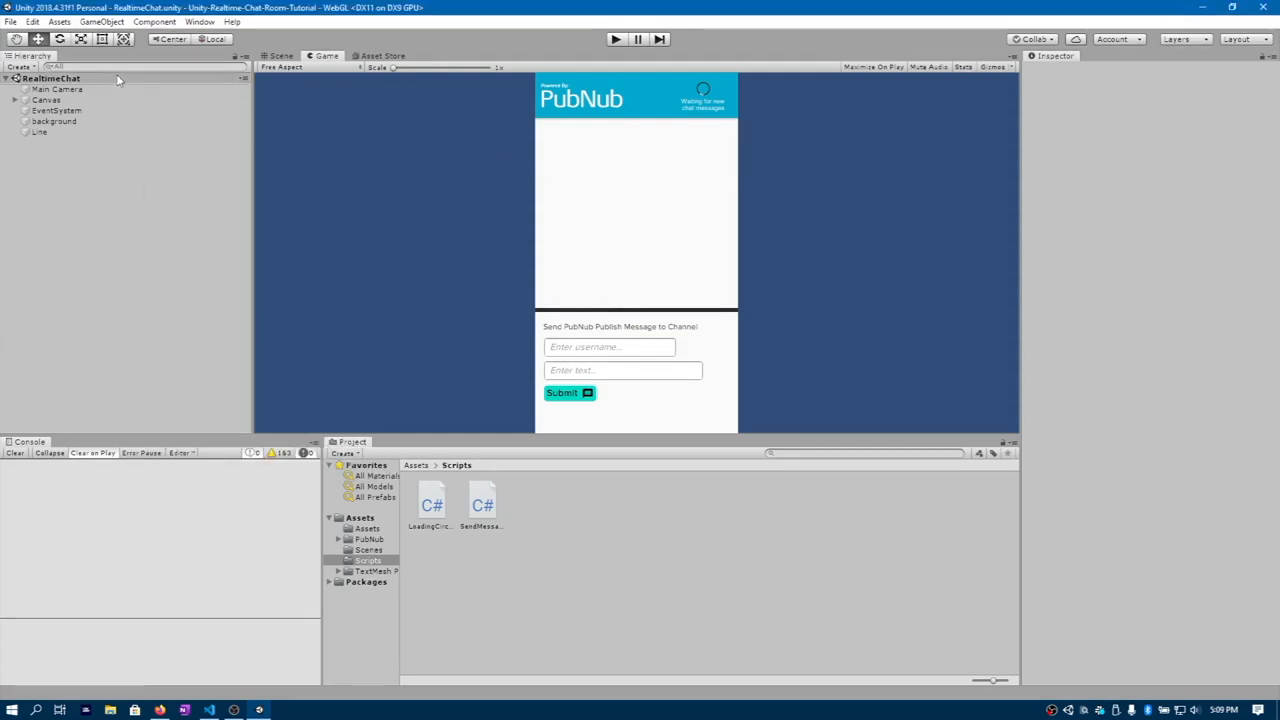
{"action": "left_click", "coordinate": [24, 100]}
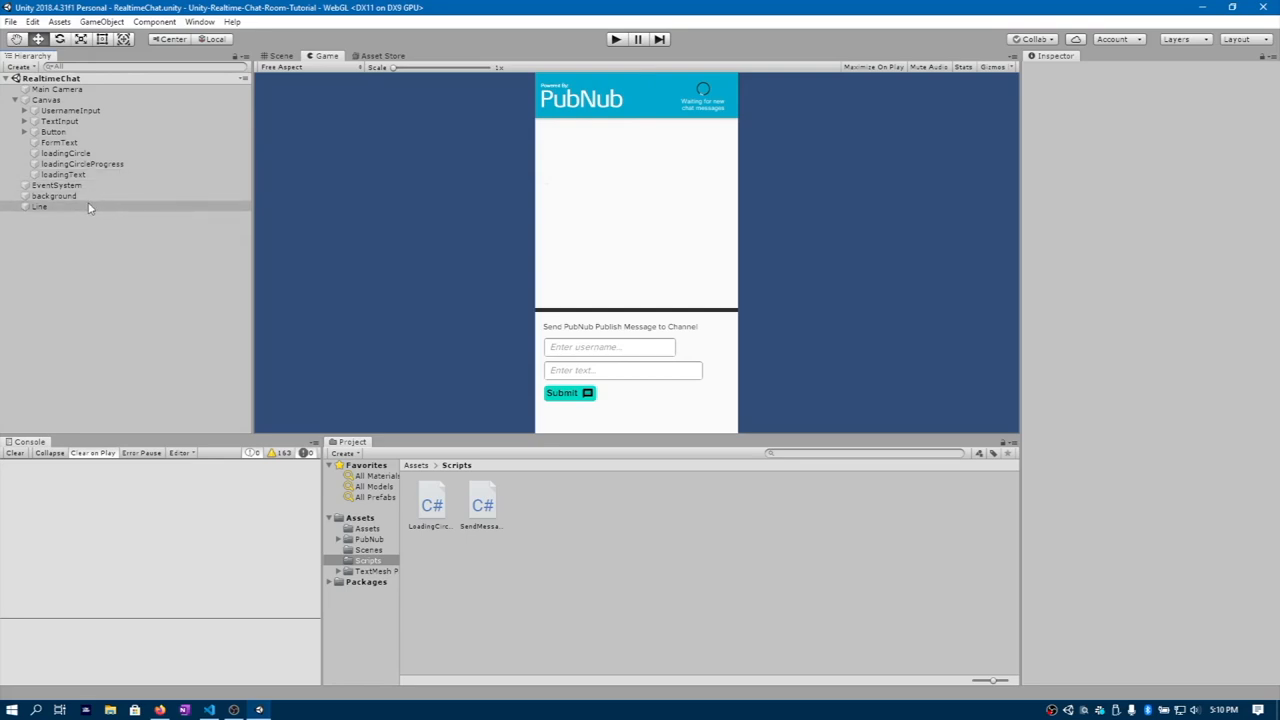
{"action": "mouse_move", "coordinate": [548, 294]}
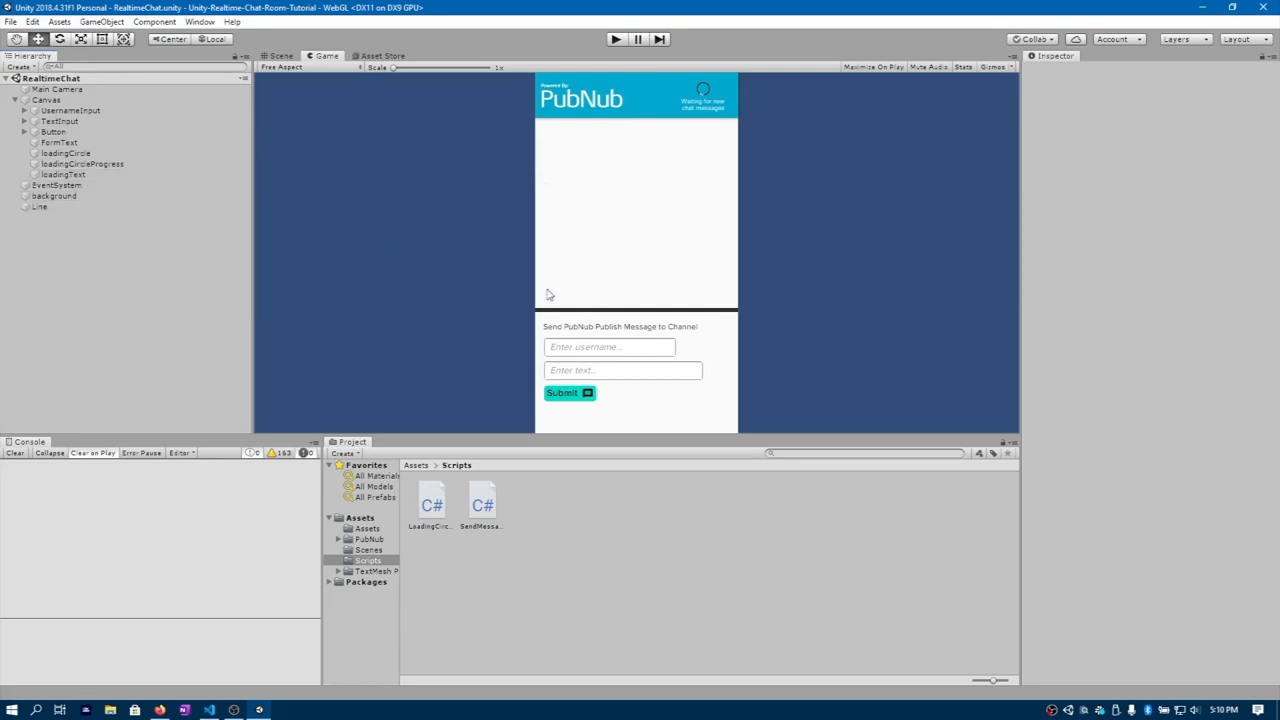
{"action": "mouse_move", "coordinate": [432, 448]}
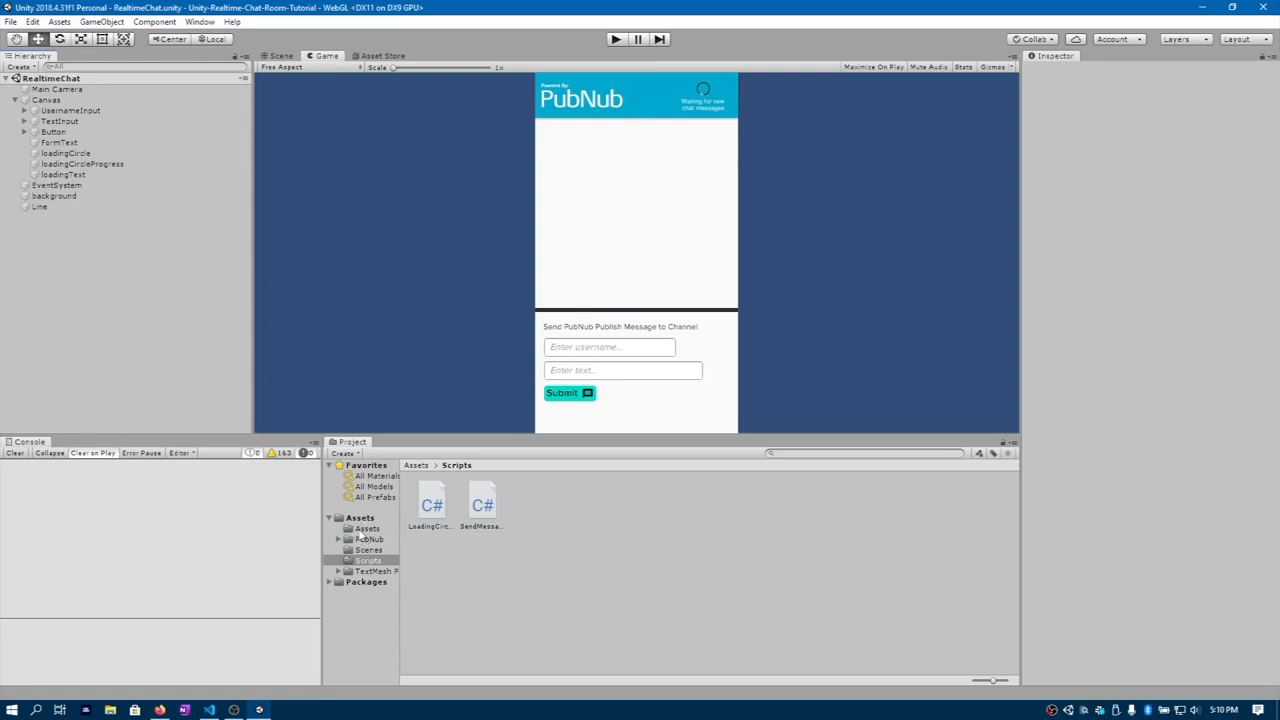
Browse from the top-level Assets folder to the Scenes folder holding RealtimeChat
{"action": "left_click", "coordinate": [368, 528]}
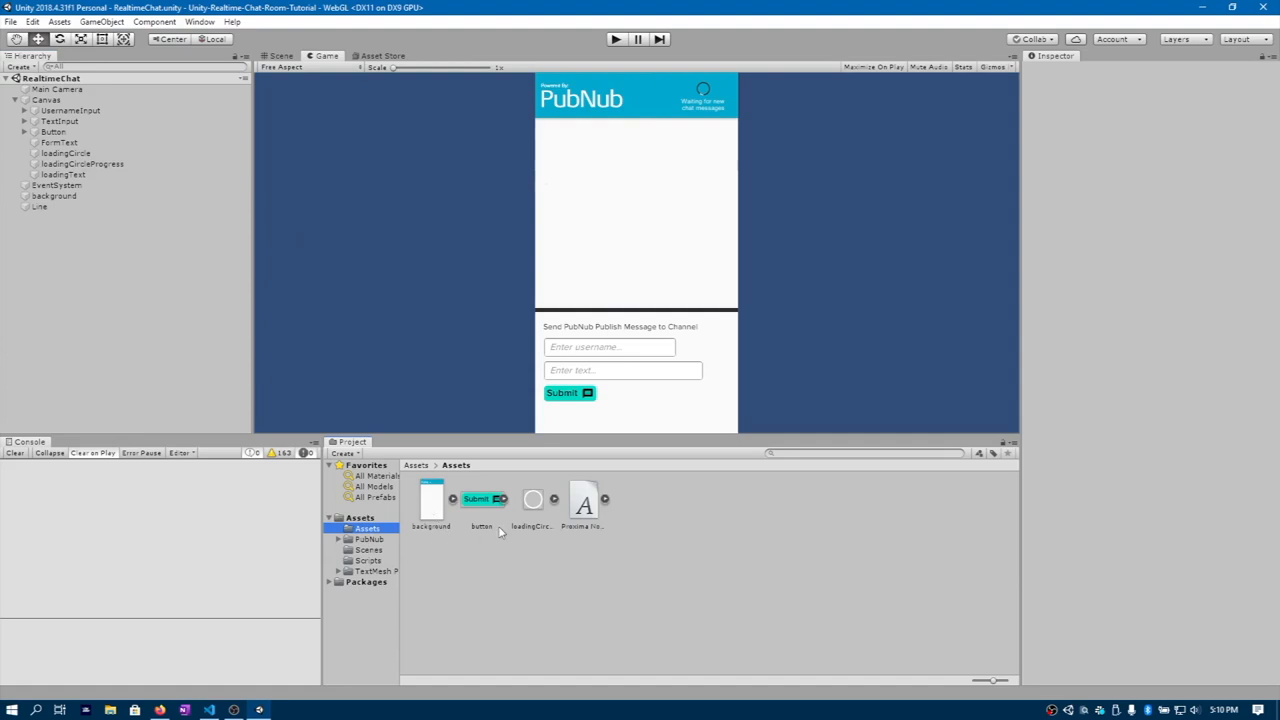
{"action": "mouse_move", "coordinate": [588, 536]}
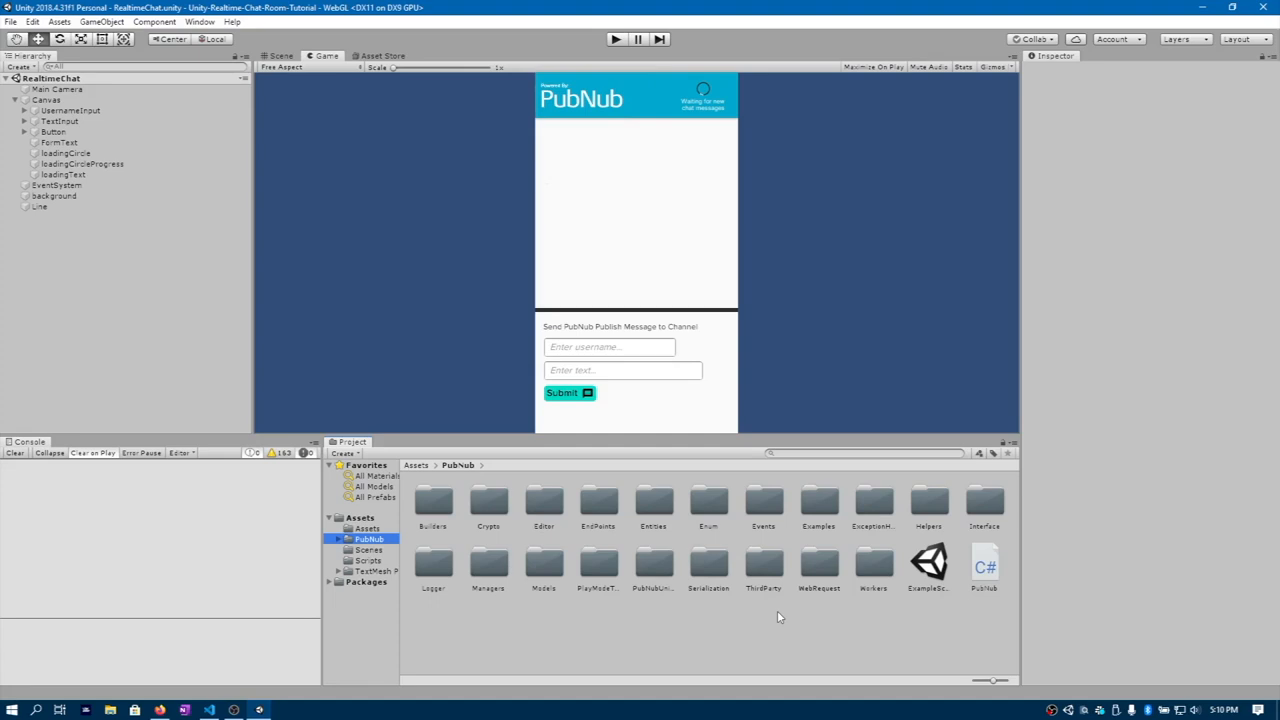
{"action": "left_click", "coordinate": [368, 550]}
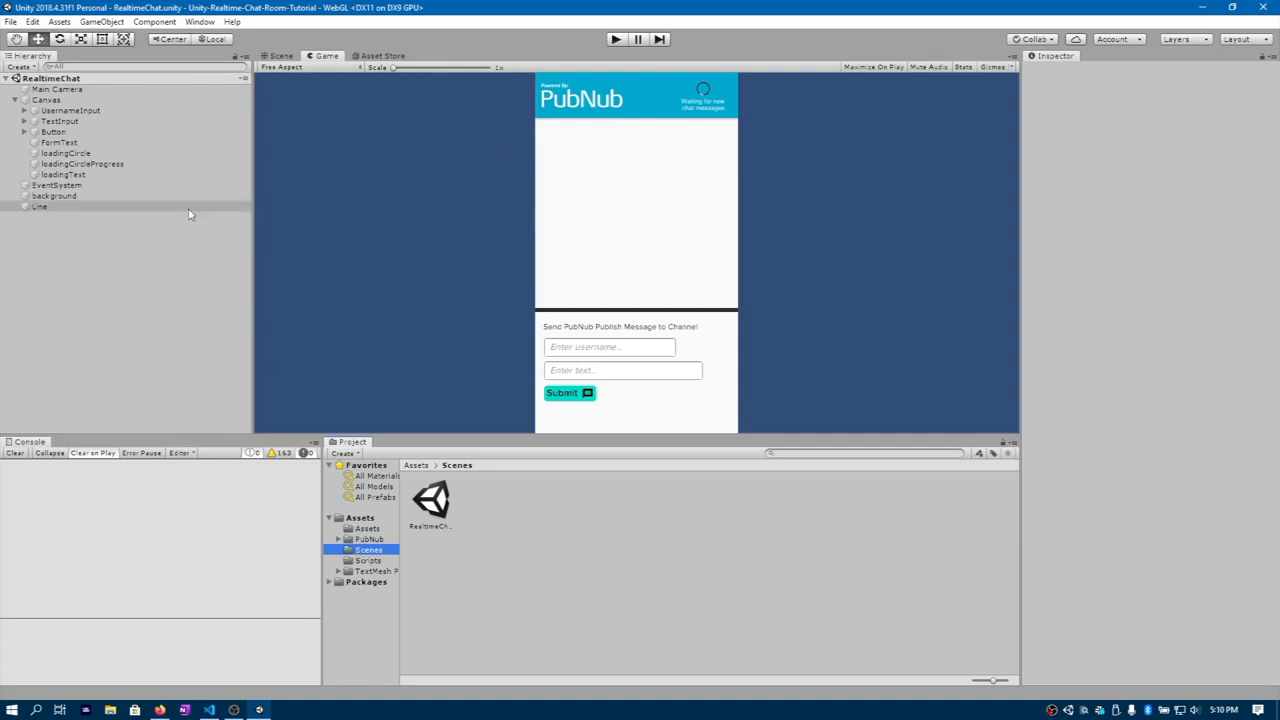
{"action": "mouse_move", "coordinate": [444, 536]}
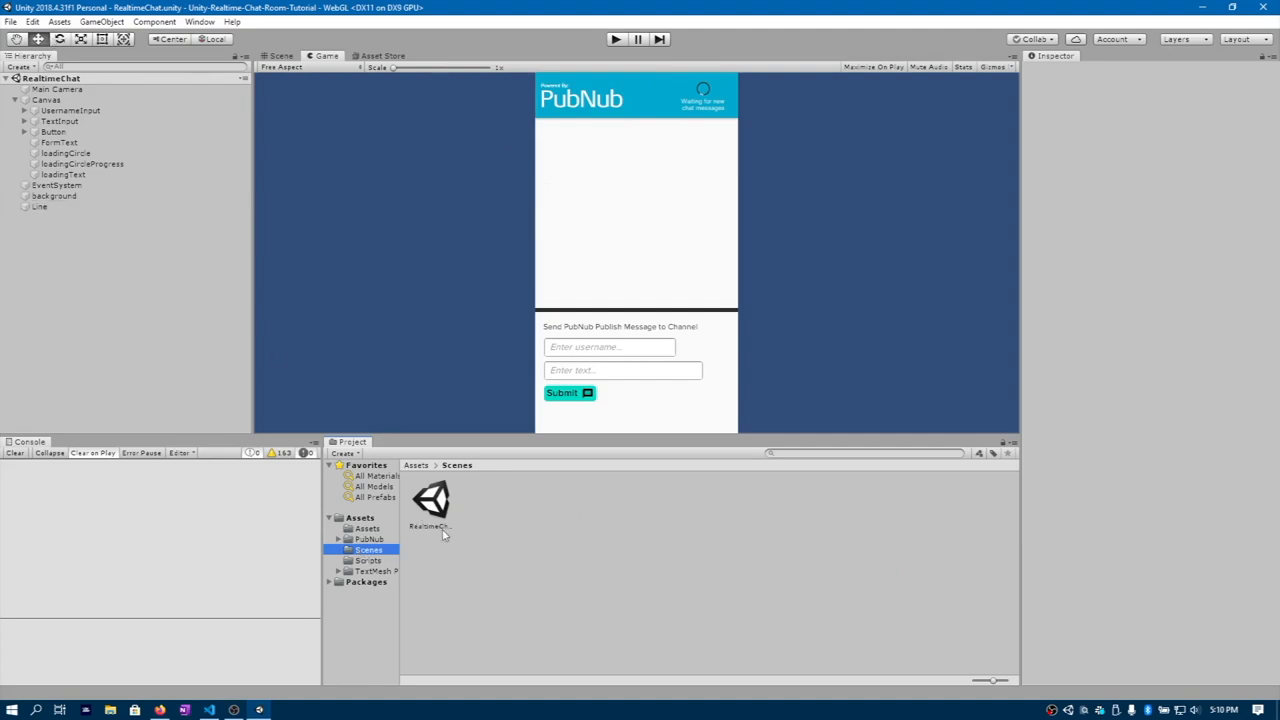
Open SendMessage.cs from the Scripts folder in Visual Studio Code
{"action": "left_click", "coordinate": [368, 560]}
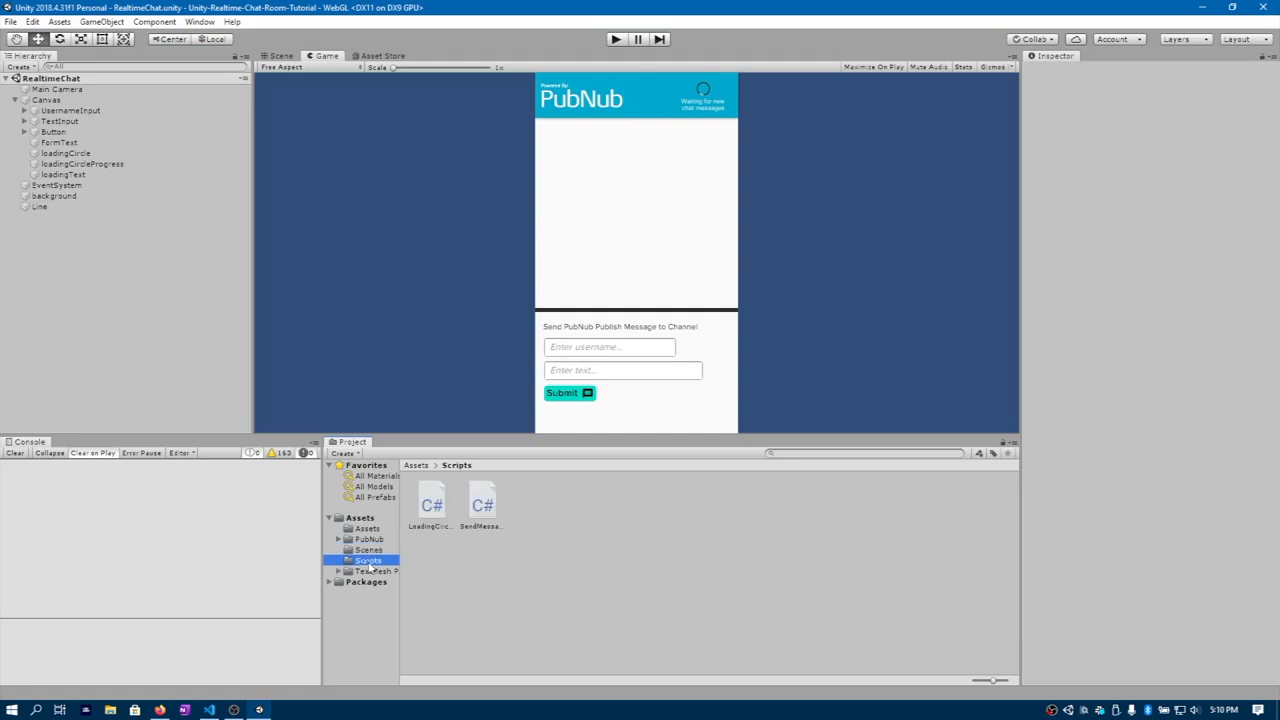
{"action": "mouse_move", "coordinate": [424, 536]}
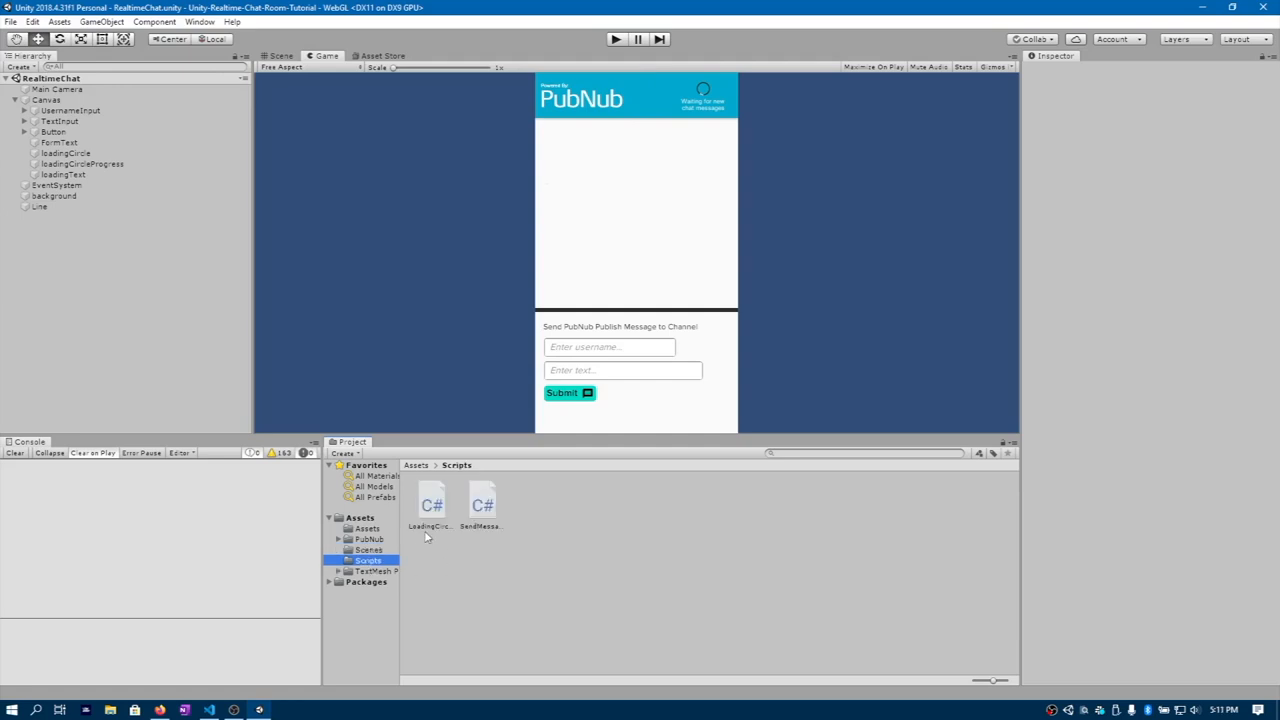
{"action": "mouse_move", "coordinate": [492, 538]}
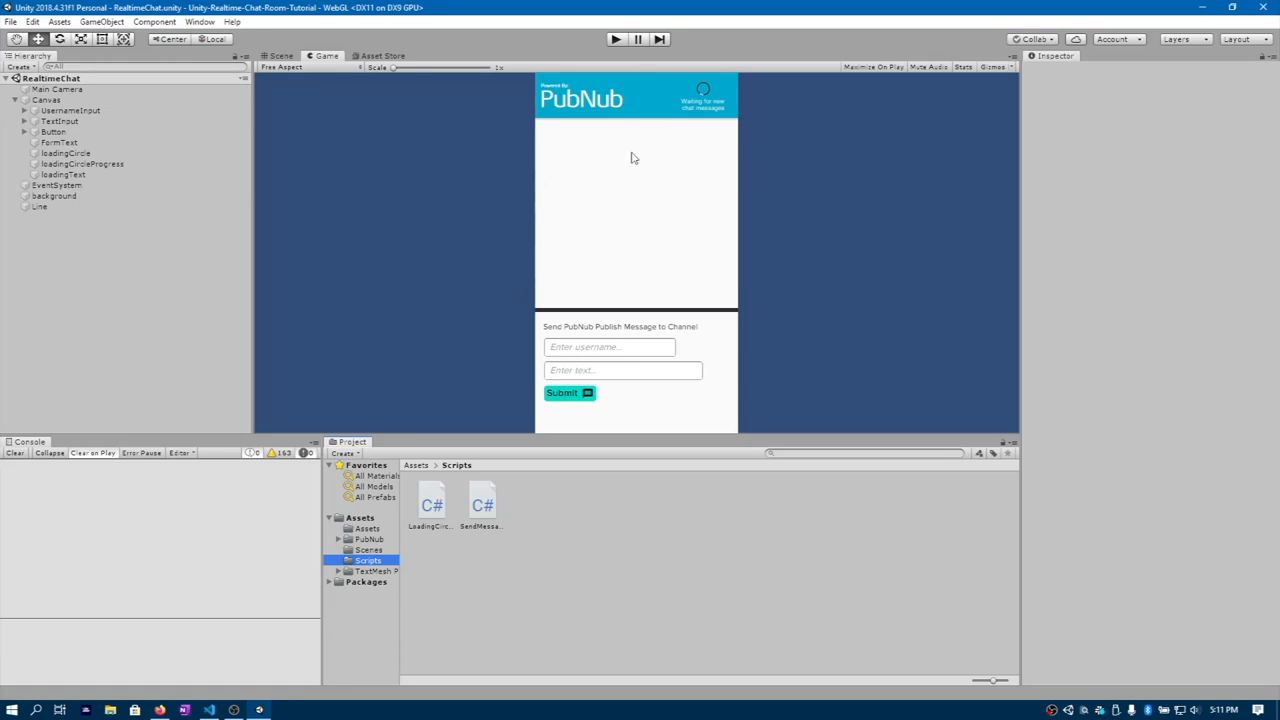
{"action": "mouse_move", "coordinate": [696, 100]}
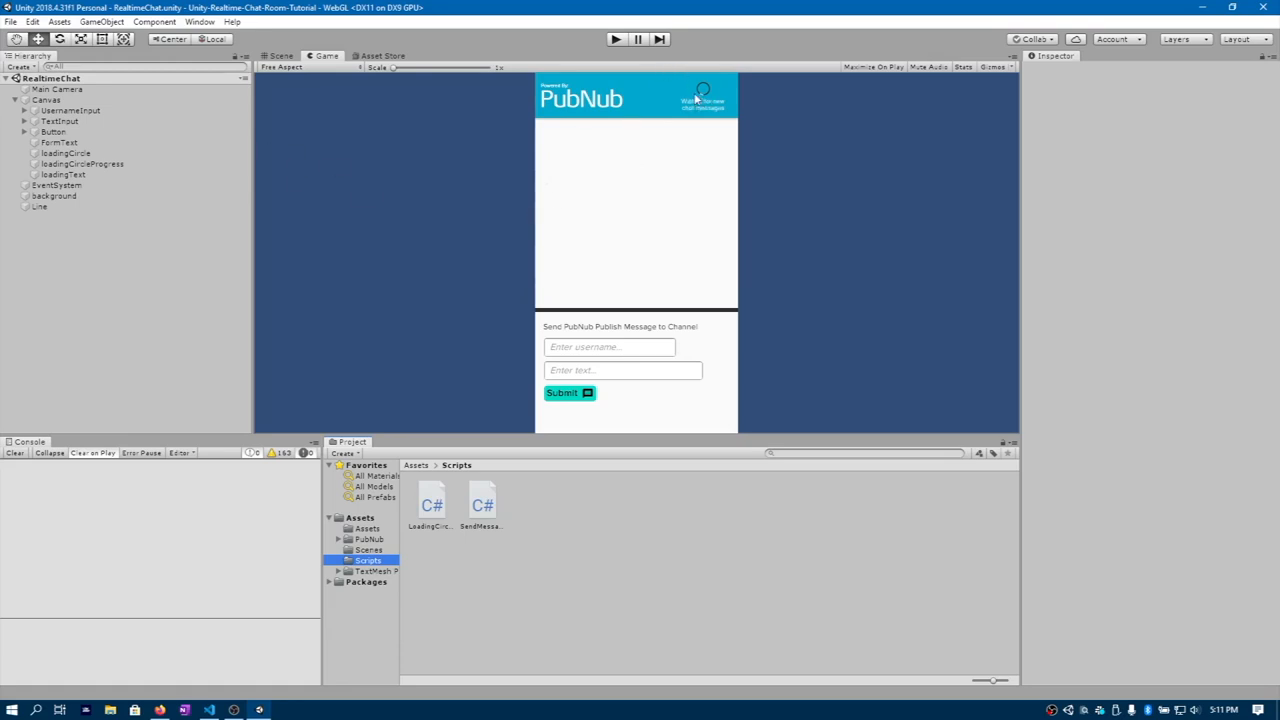
{"action": "mouse_move", "coordinate": [664, 100]}
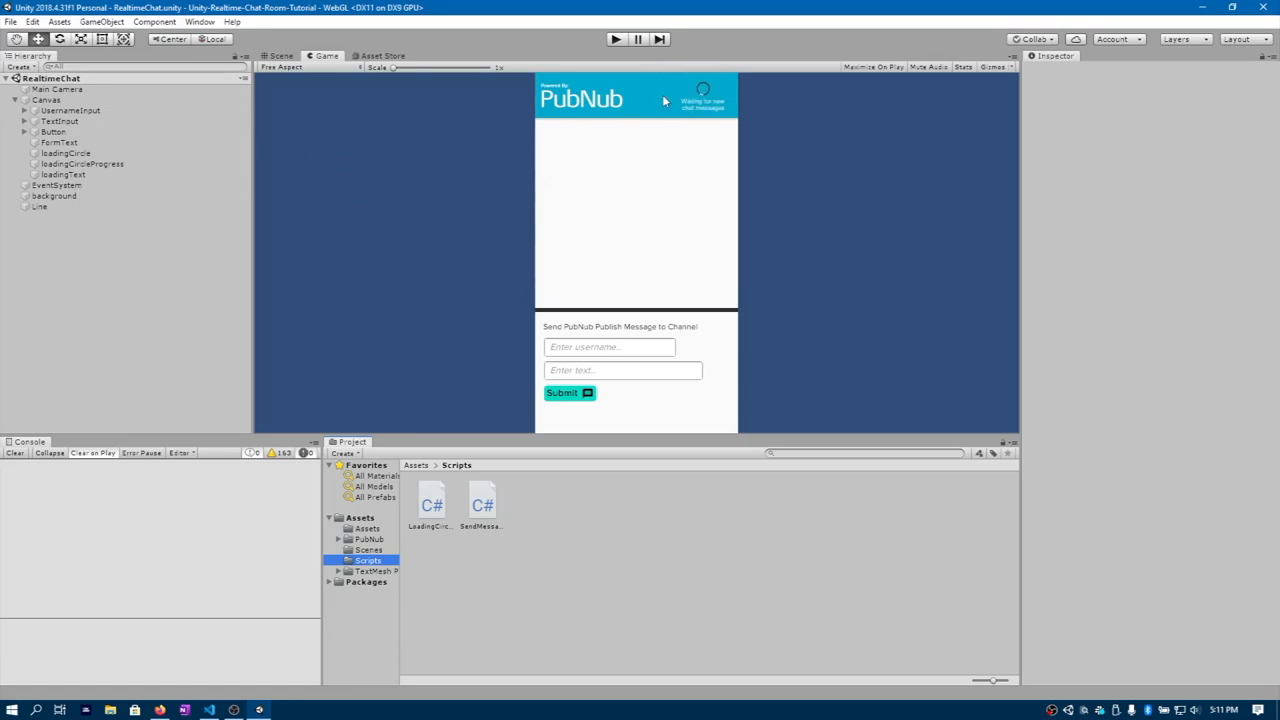
{"action": "left_click", "coordinate": [482, 504]}
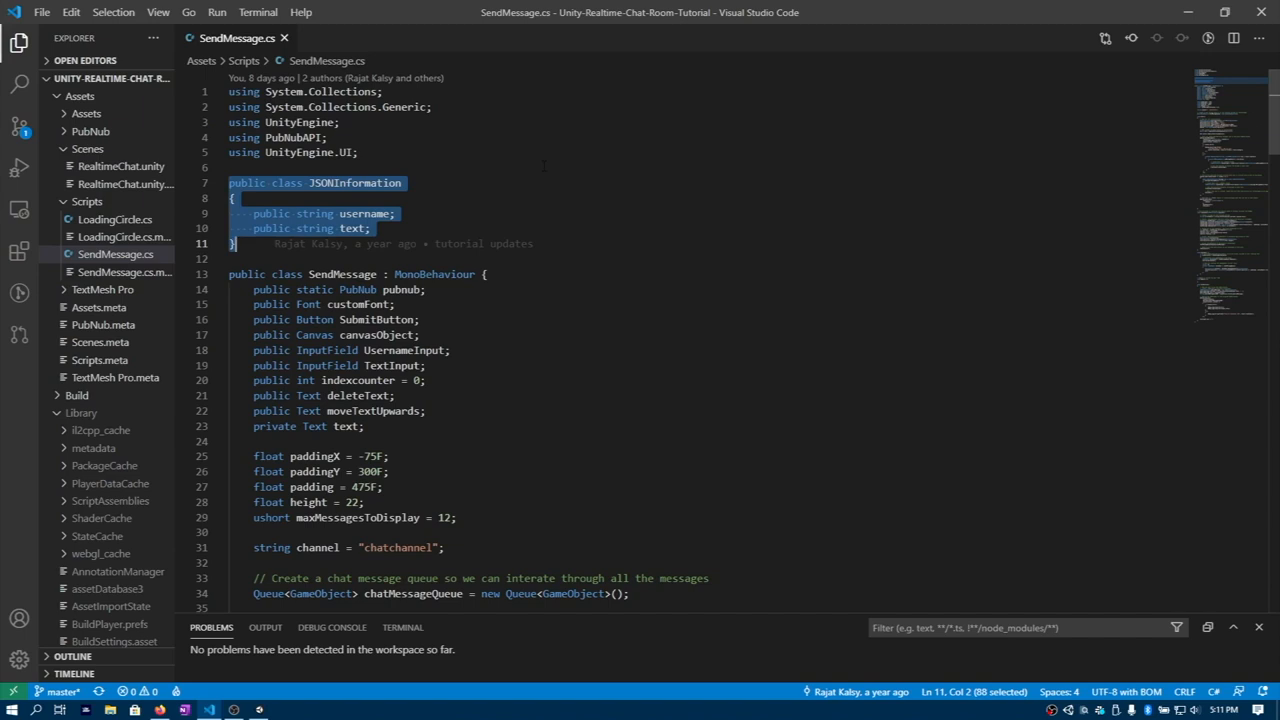
{"action": "scroll", "scroll_direction": "down", "scroll_amount": 3}
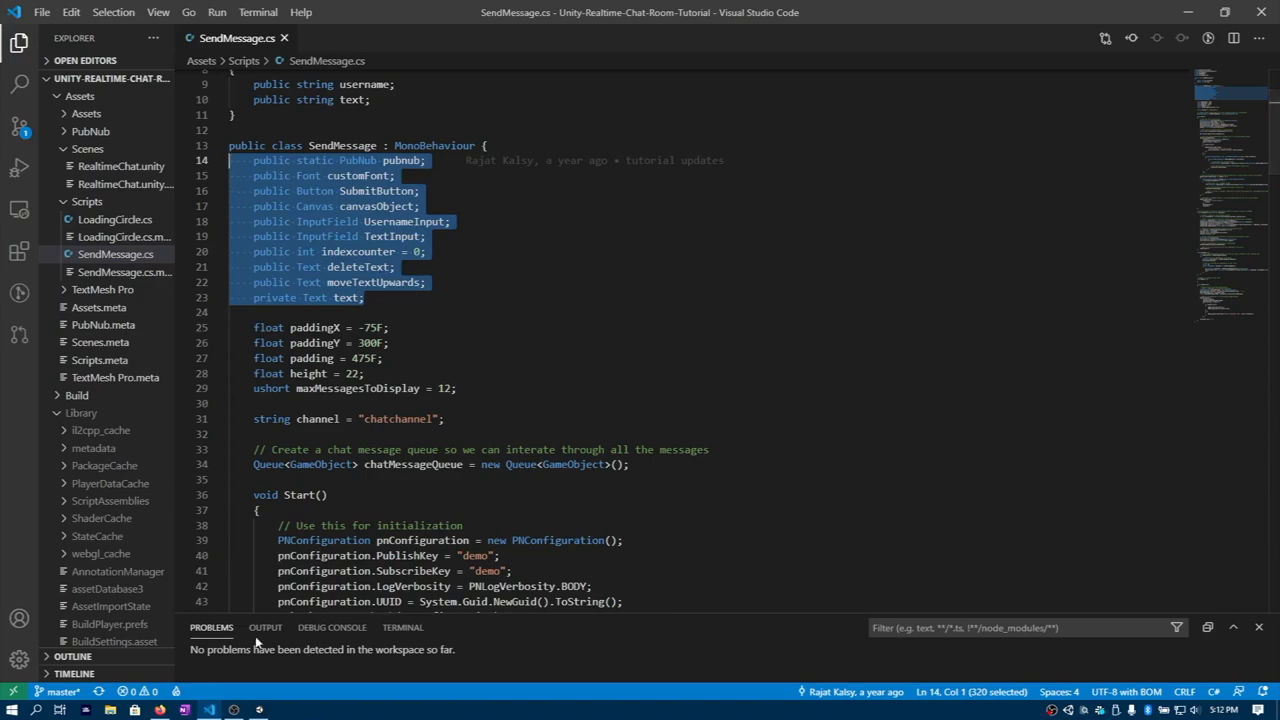
{"action": "left_click", "coordinate": [208, 710]}
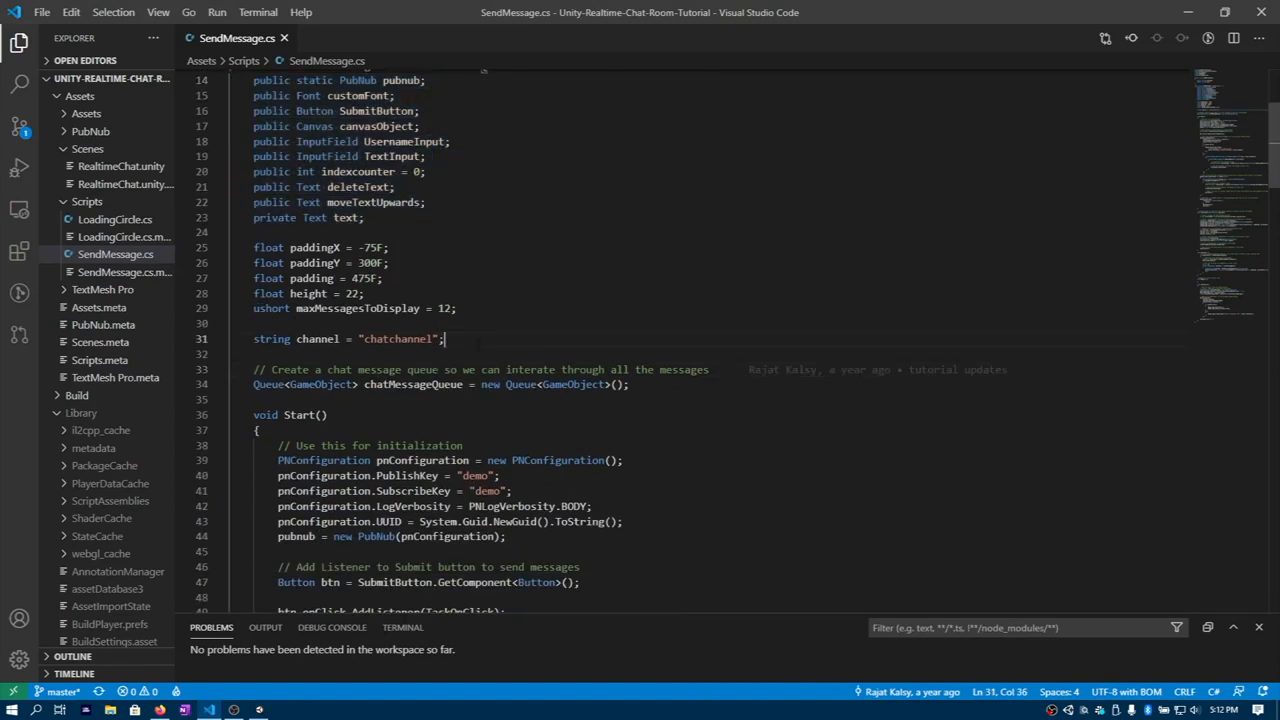
{"action": "scroll", "scroll_direction": "down", "scroll_amount": 3}
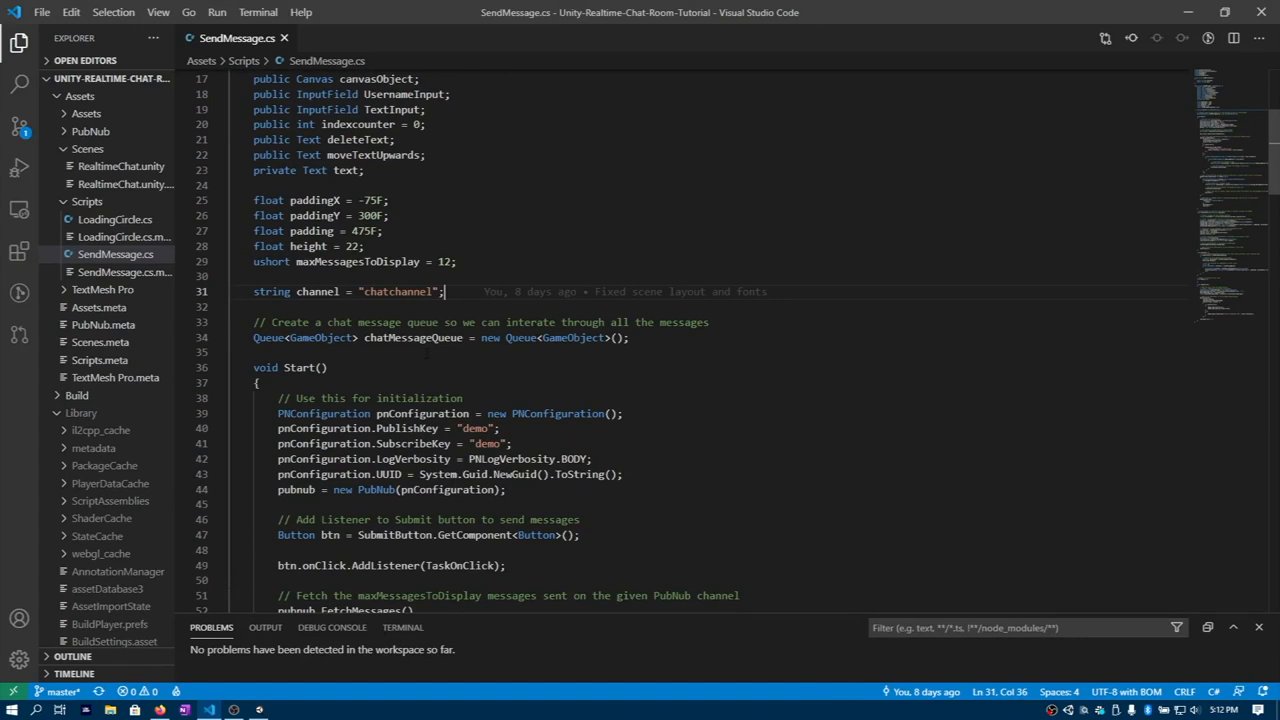
{"action": "scroll", "scroll_direction": "down", "scroll_amount": 3}
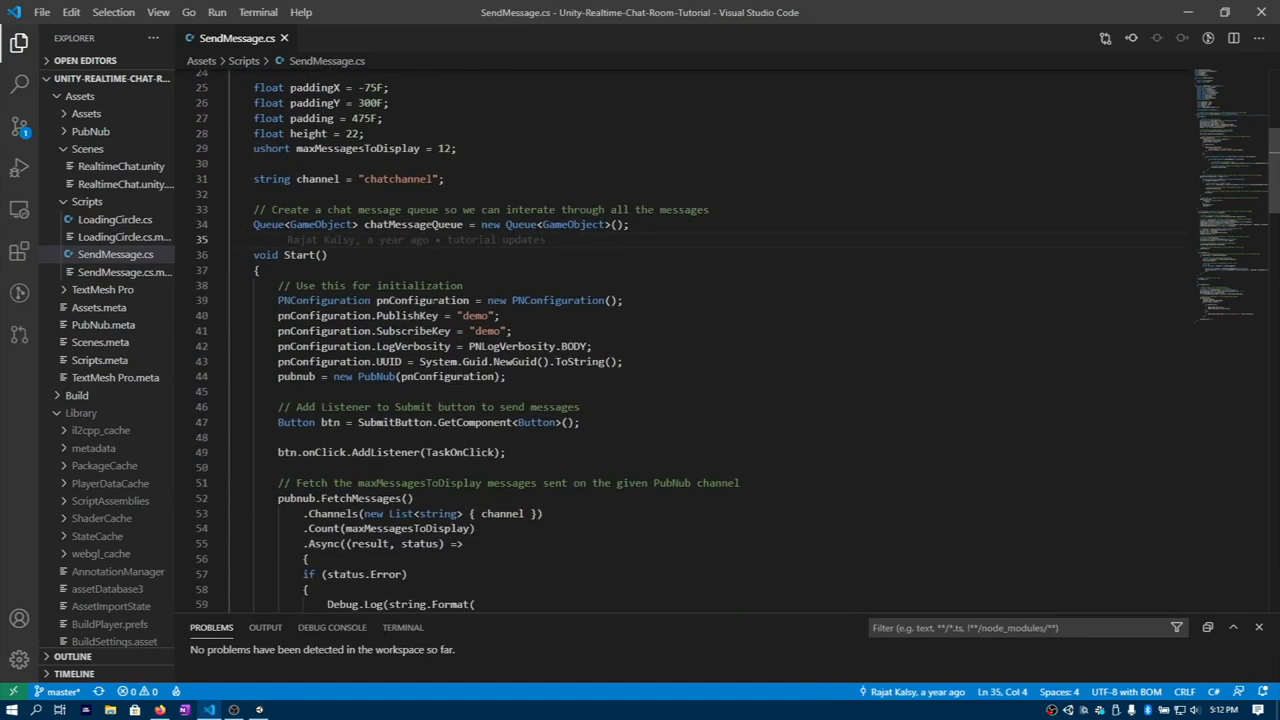
{"action": "scroll", "scroll_direction": "down", "scroll_amount": 3}
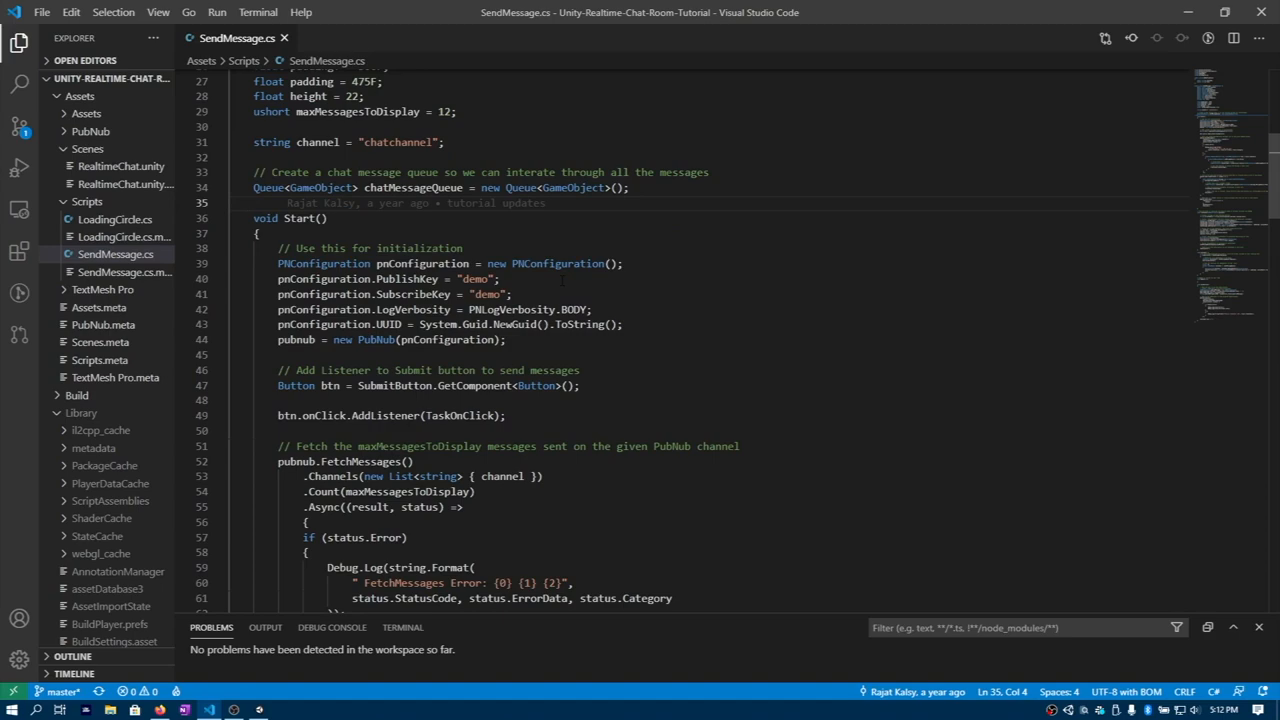
{"action": "scroll", "scroll_direction": "down", "scroll_amount": 3}
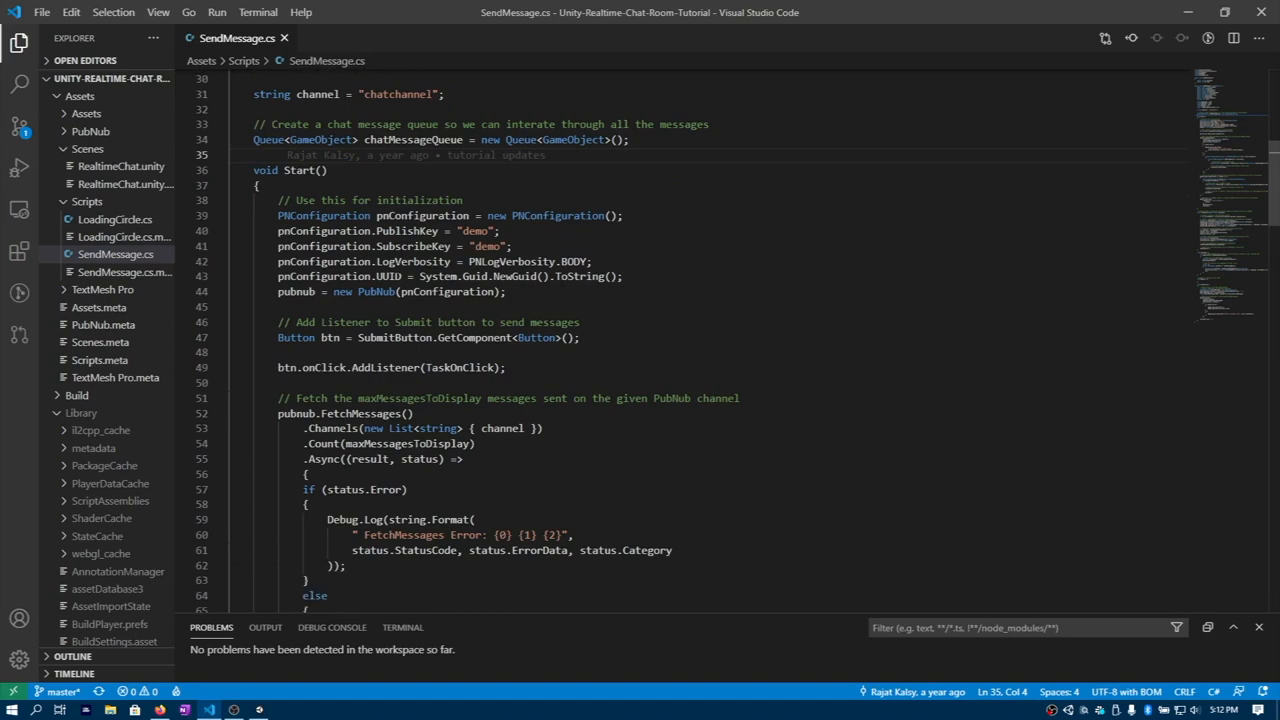
{"action": "scroll", "scroll_direction": "up", "scroll_amount": 3}
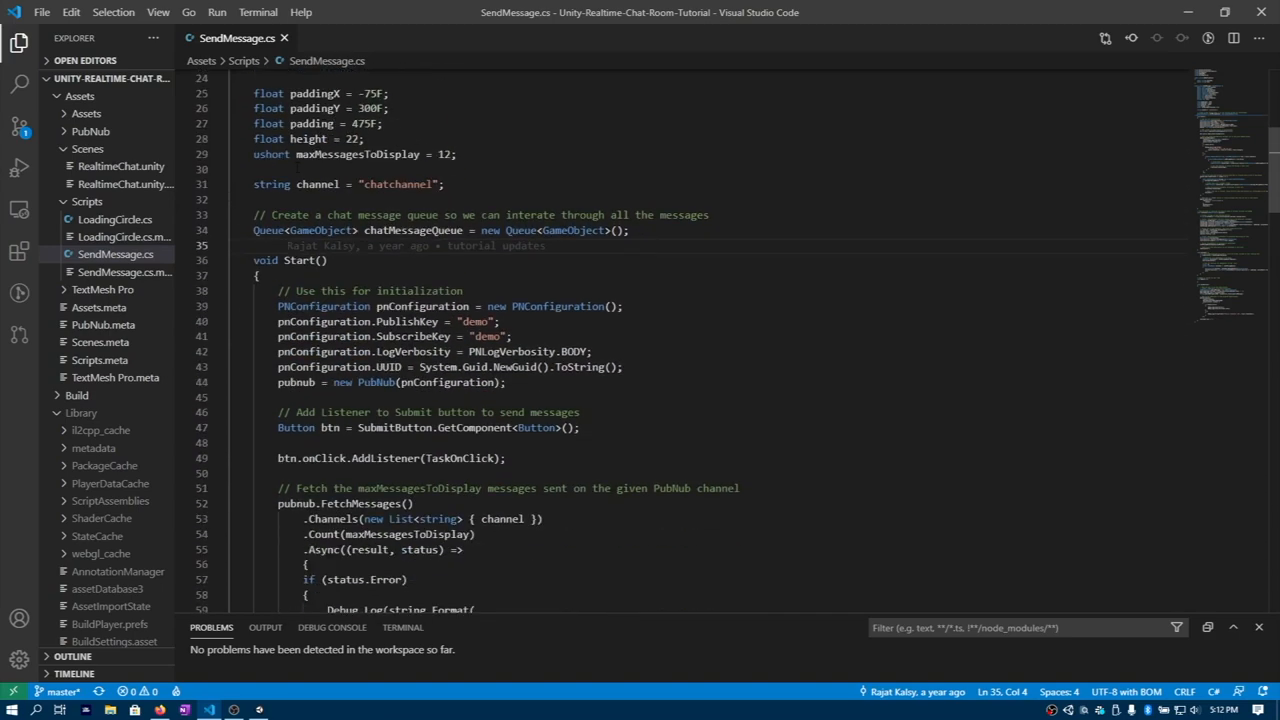
{"action": "scroll", "scroll_direction": "down", "scroll_amount": 3}
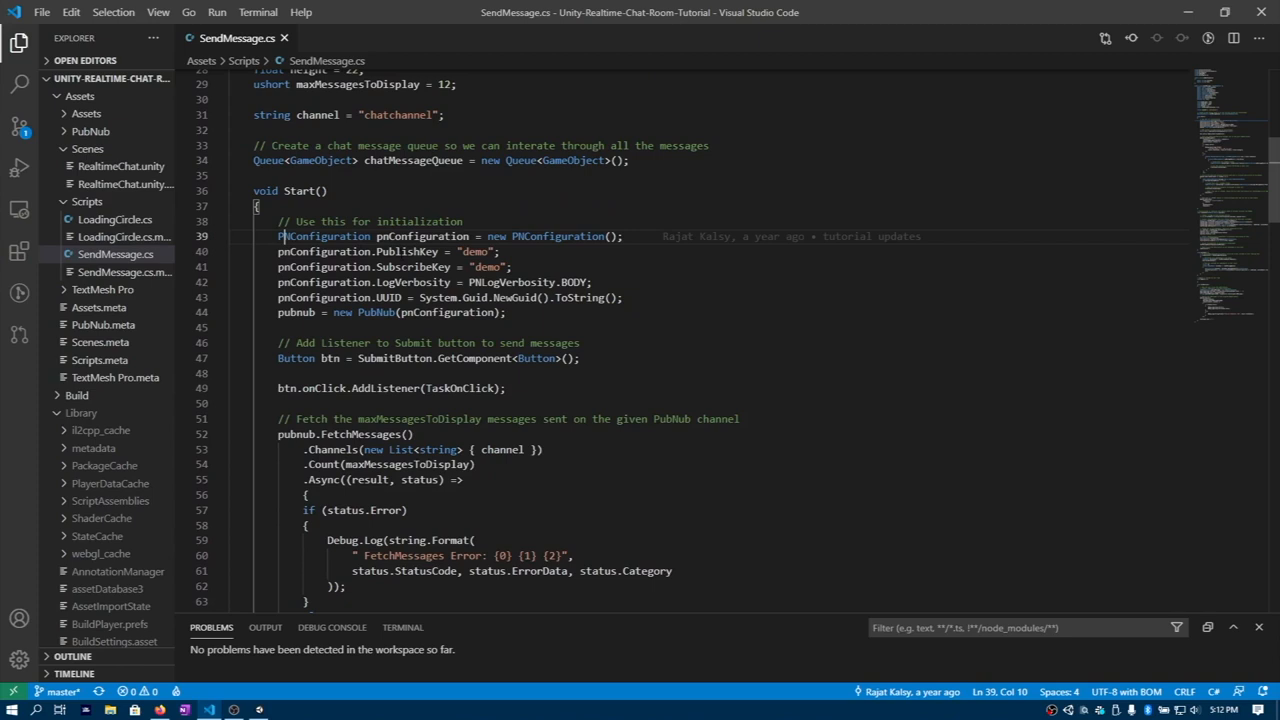
{"action": "double_click", "coordinate": [476, 252]}
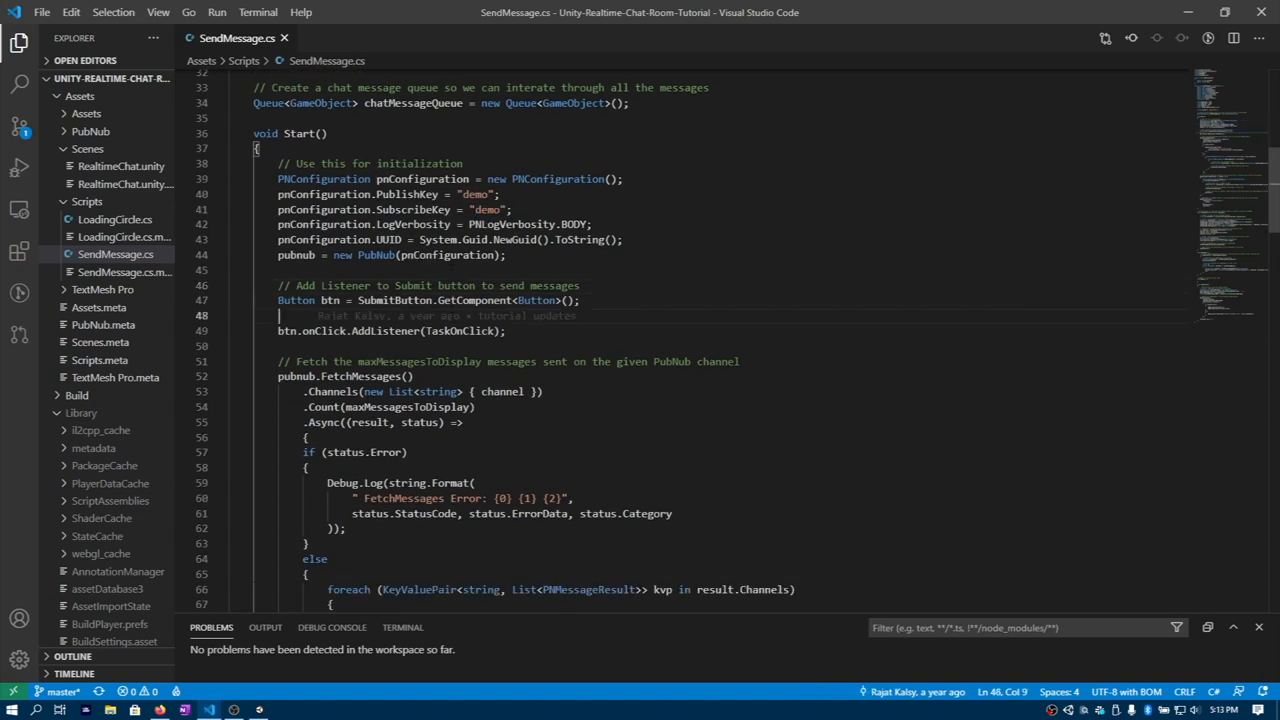
{"action": "scroll", "scroll_direction": "down", "scroll_amount": 3}
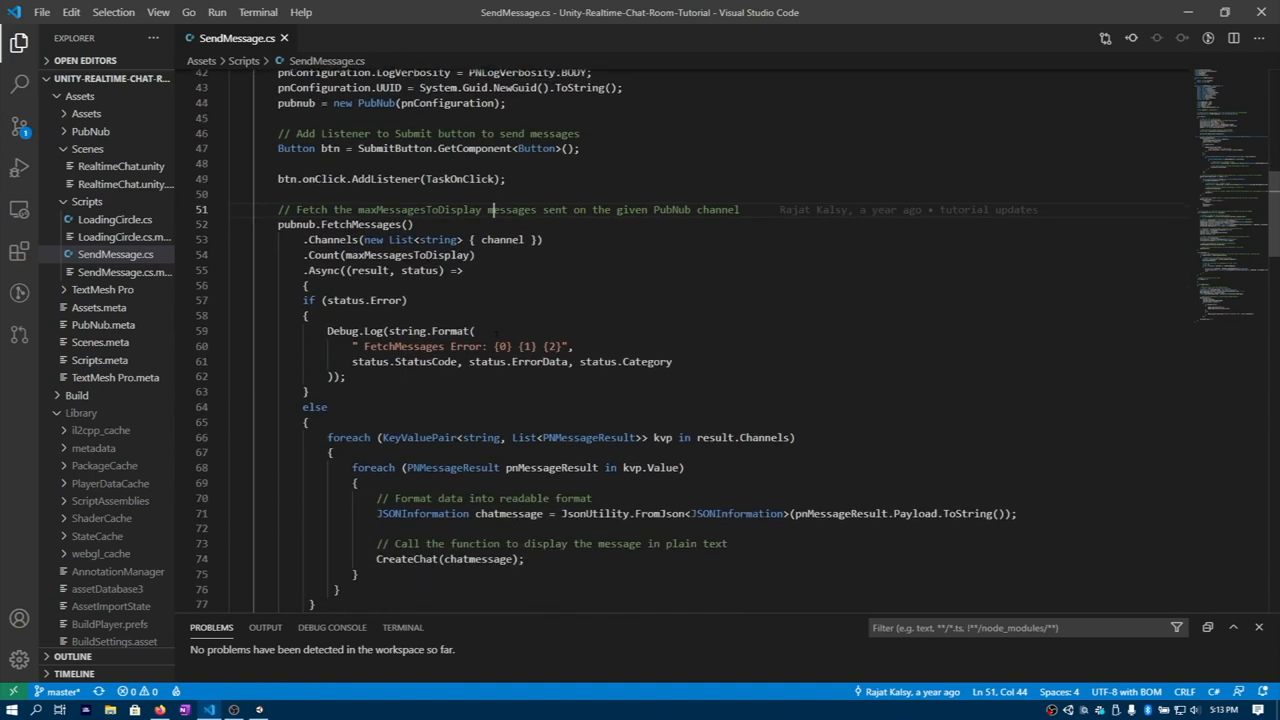
{"action": "scroll", "scroll_direction": "down", "scroll_amount": 3}
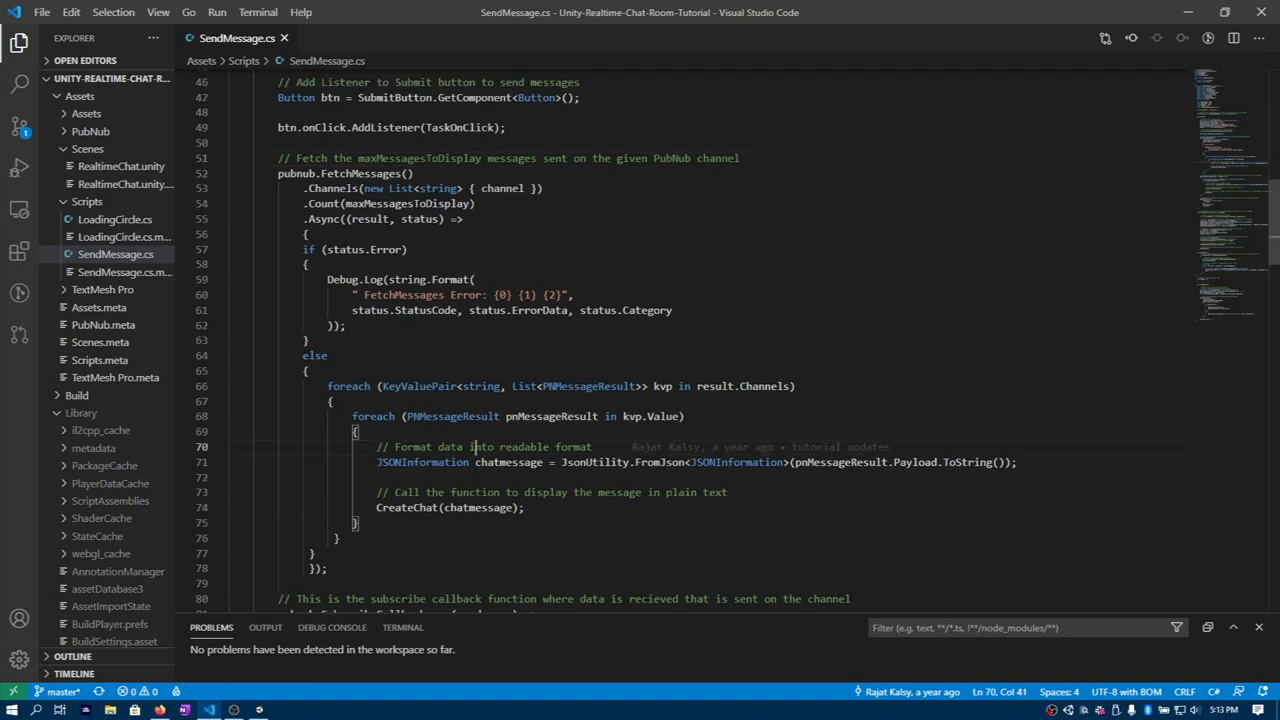
{"action": "scroll", "scroll_direction": "down", "scroll_amount": 3}
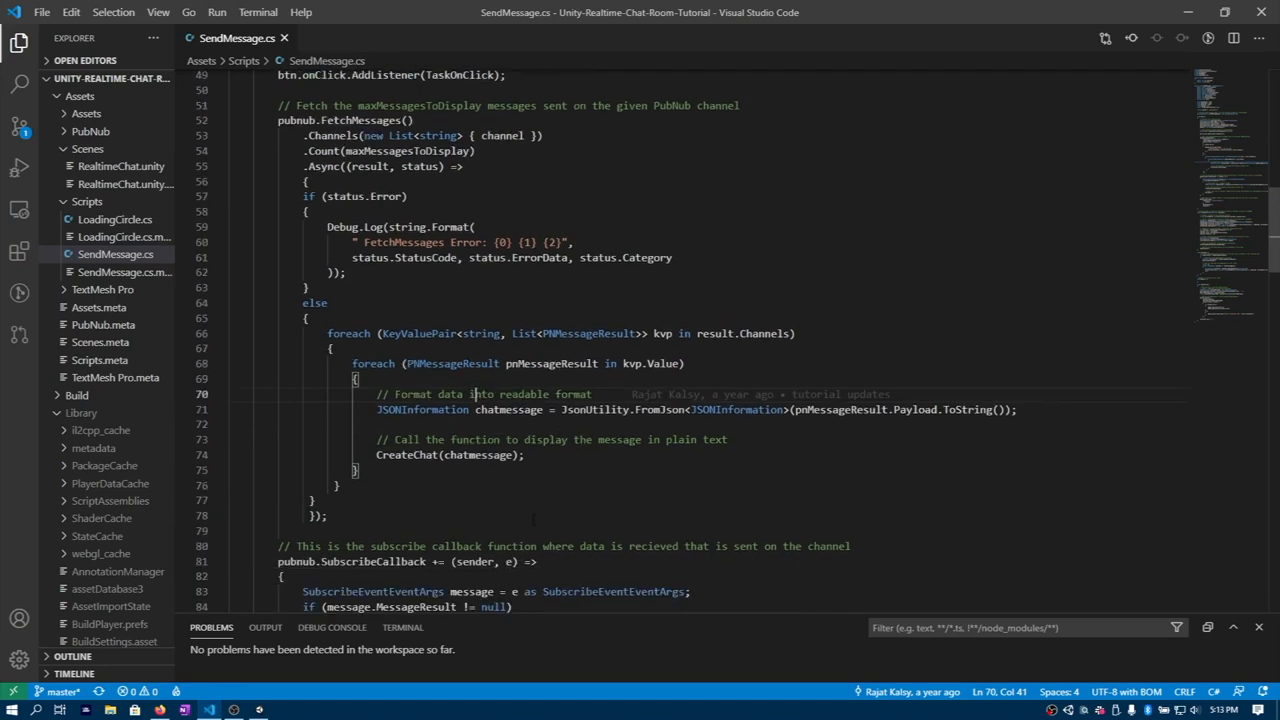
{"action": "scroll", "scroll_direction": "down", "scroll_amount": 3}
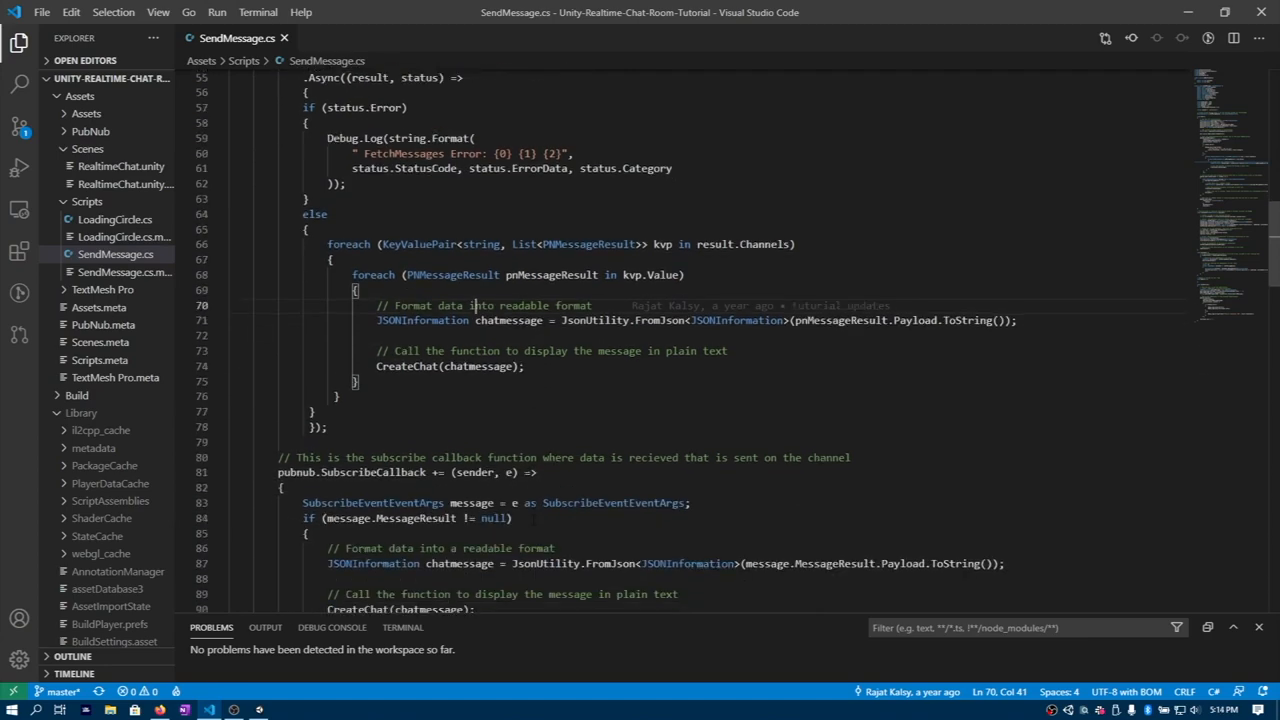
{"action": "scroll", "scroll_direction": "down", "scroll_amount": 3}
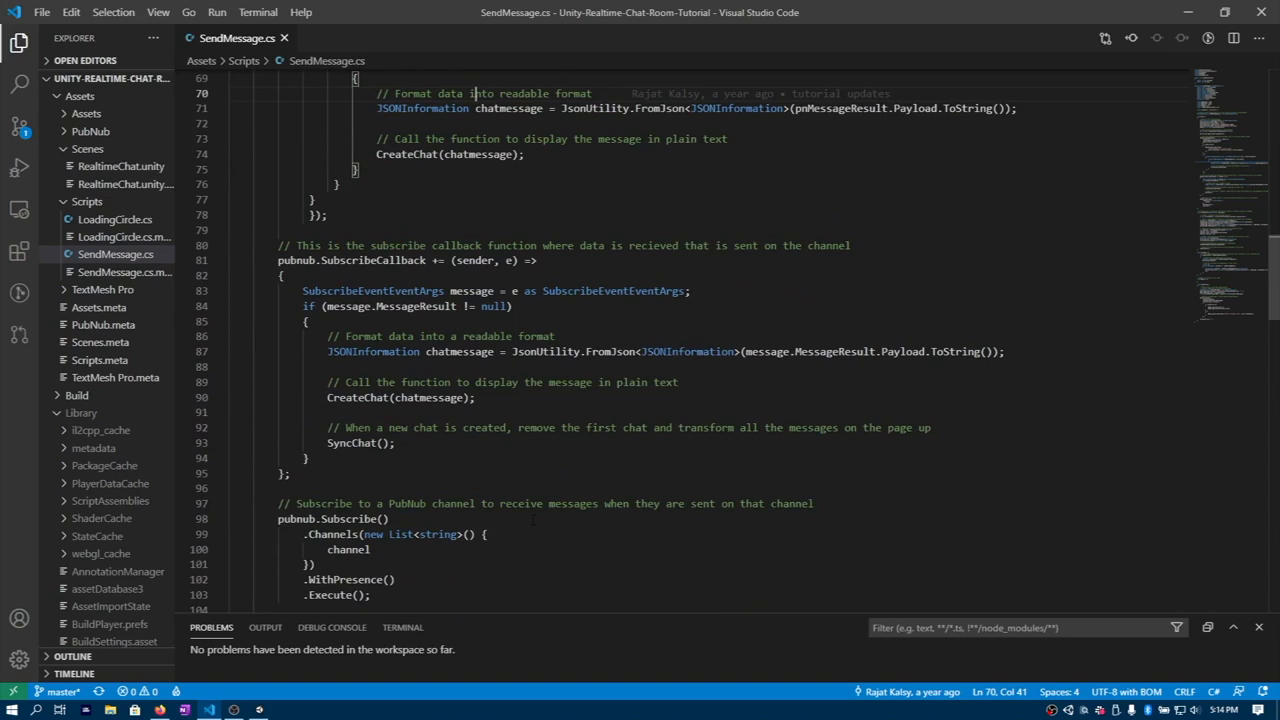
{"action": "left_click_drag", "start_coordinate": [280, 244], "coordinate": [388, 382]}
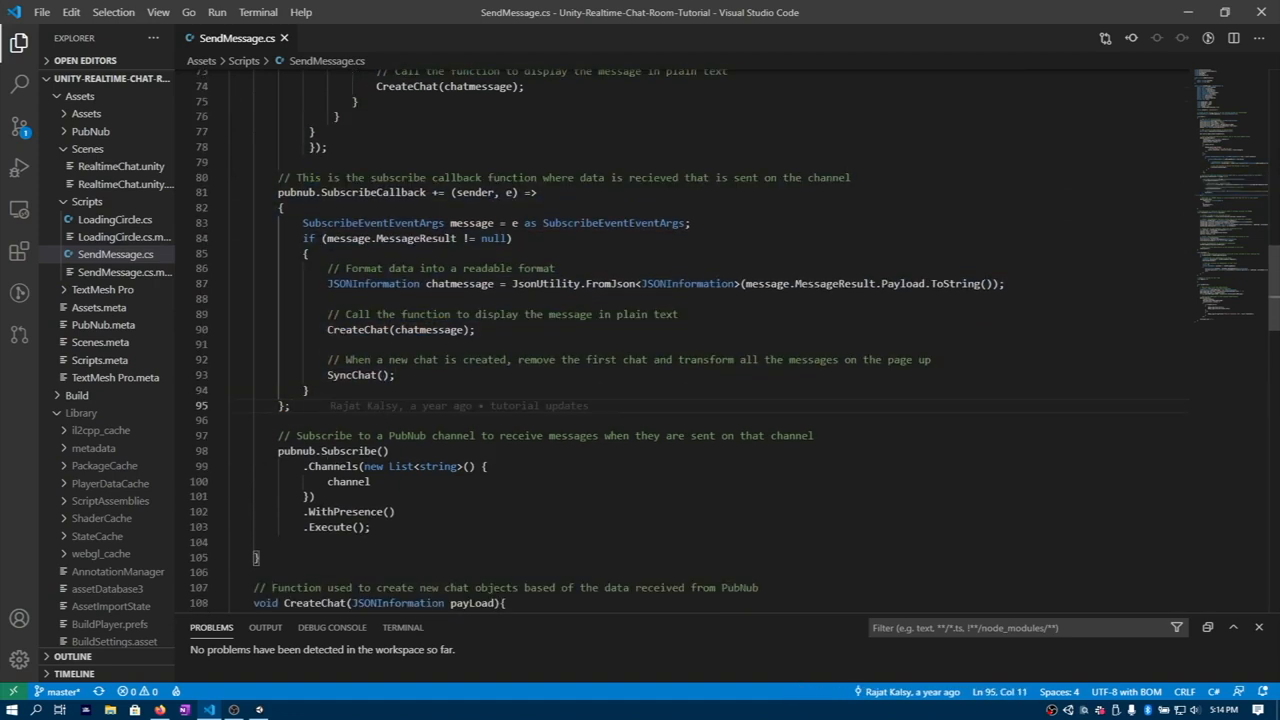
{"action": "scroll", "scroll_direction": "up", "scroll_amount": 3}
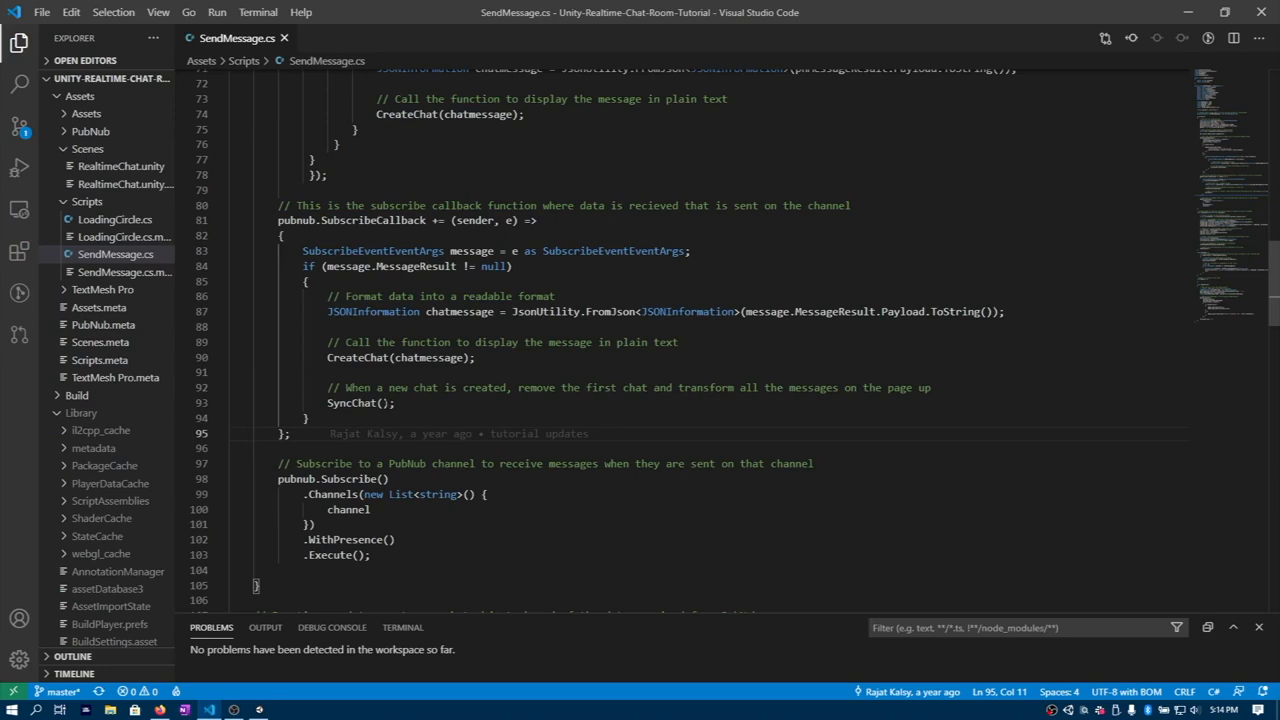
{"action": "scroll", "scroll_direction": "down", "scroll_amount": 3}
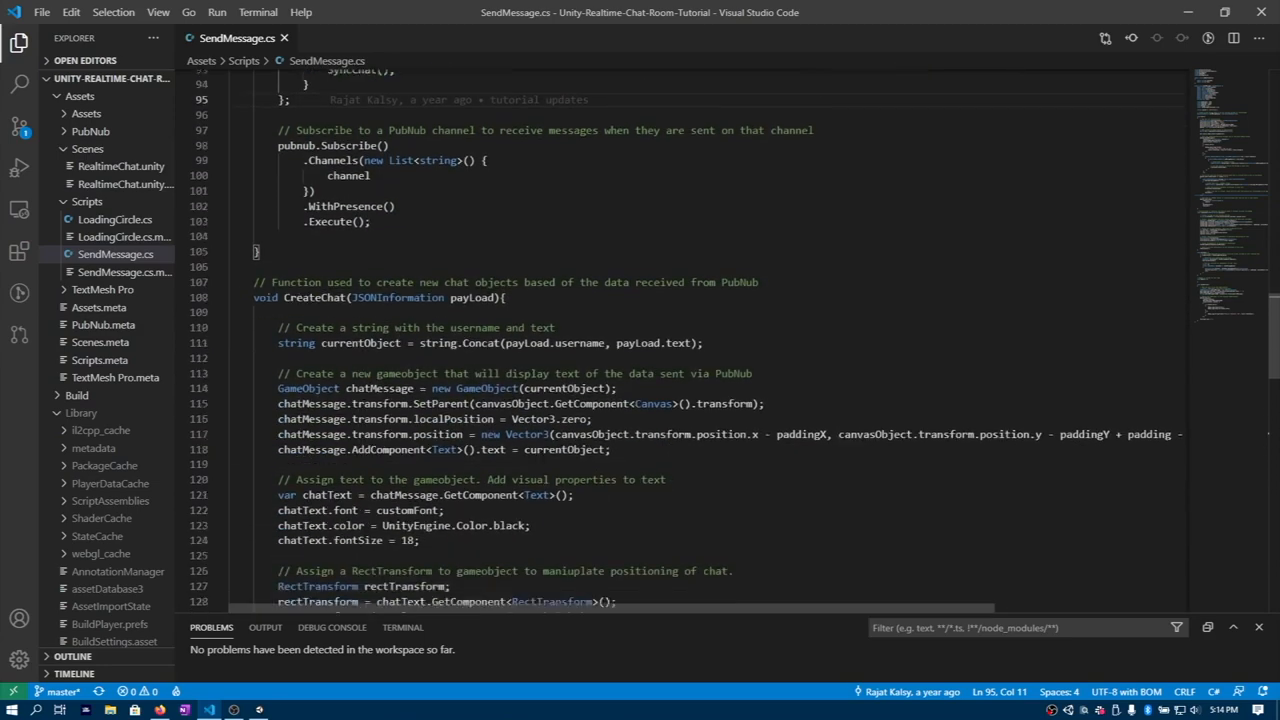
{"action": "scroll", "scroll_direction": "down", "scroll_amount": 3}
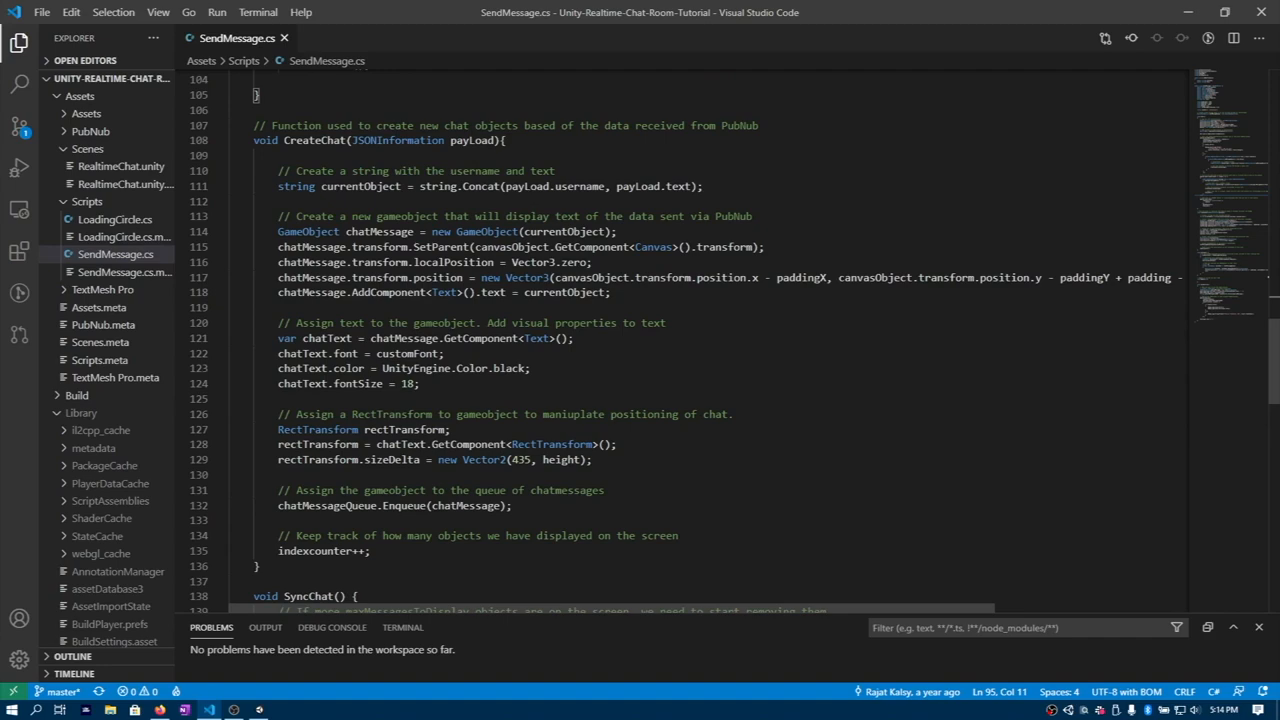
{"action": "scroll", "scroll_direction": "down", "scroll_amount": 3}
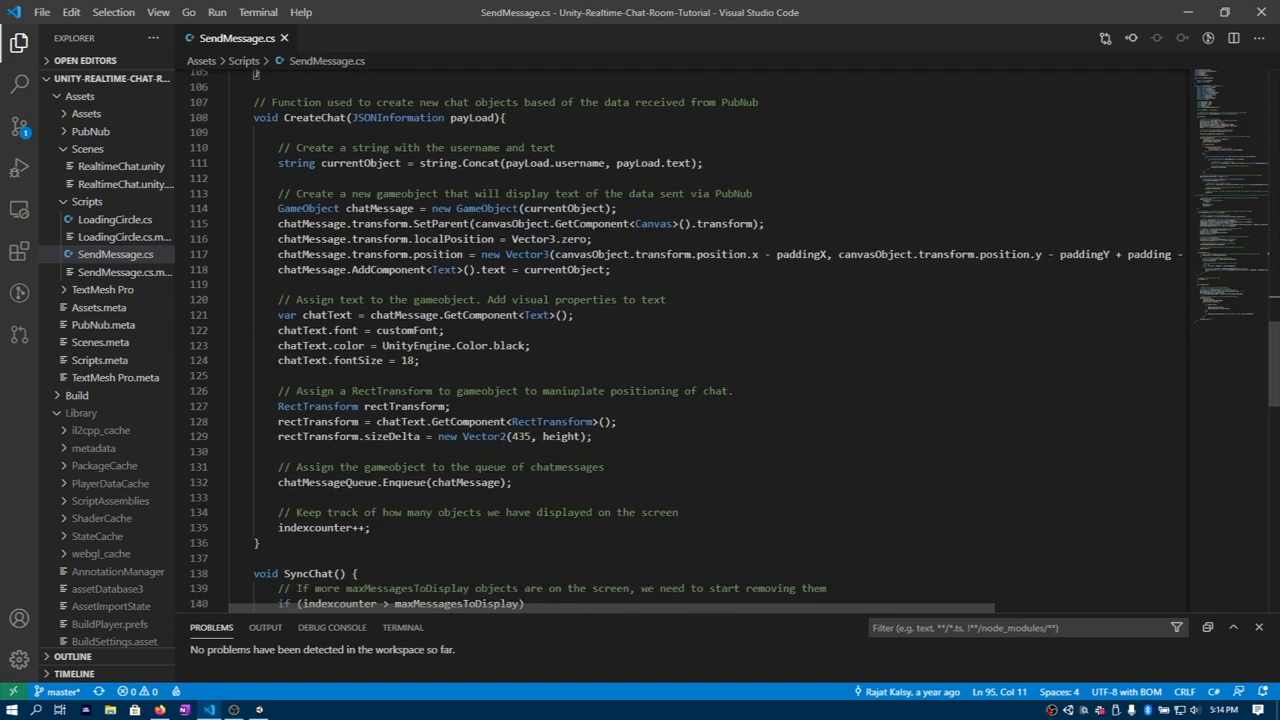
{"action": "scroll", "scroll_direction": "down", "scroll_amount": 3}
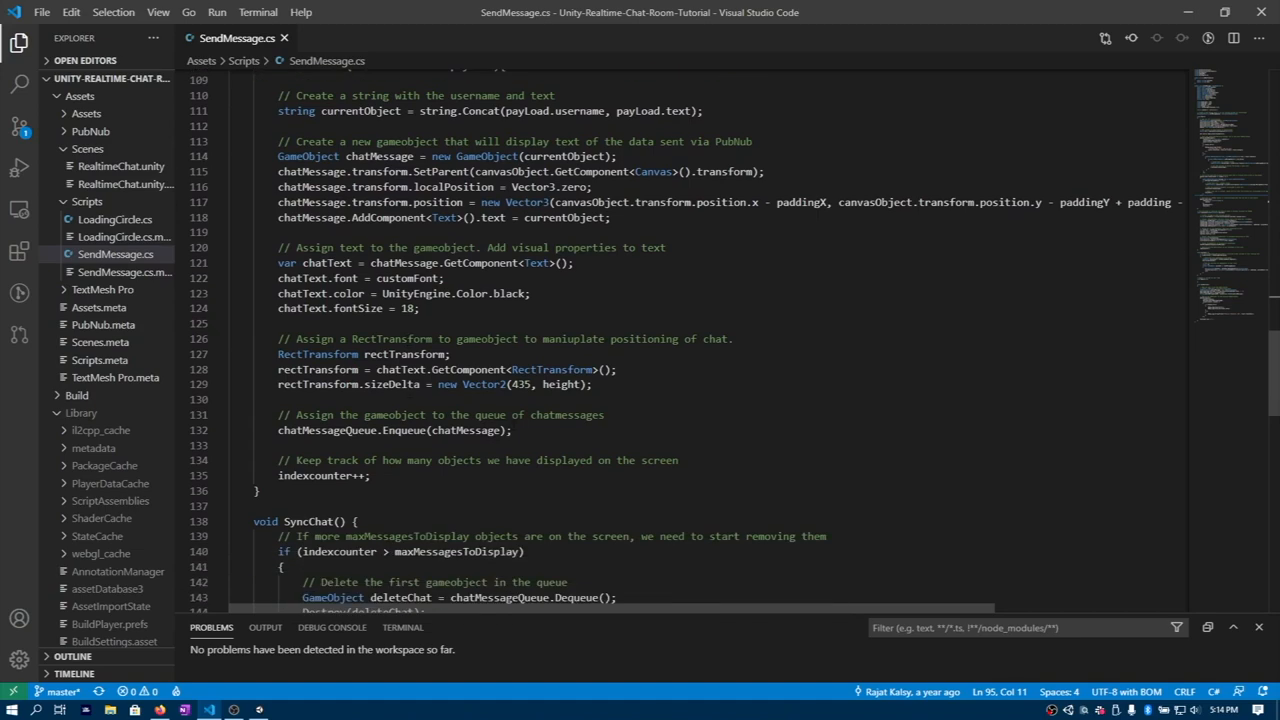
{"action": "scroll", "scroll_direction": "down", "scroll_amount": 3}
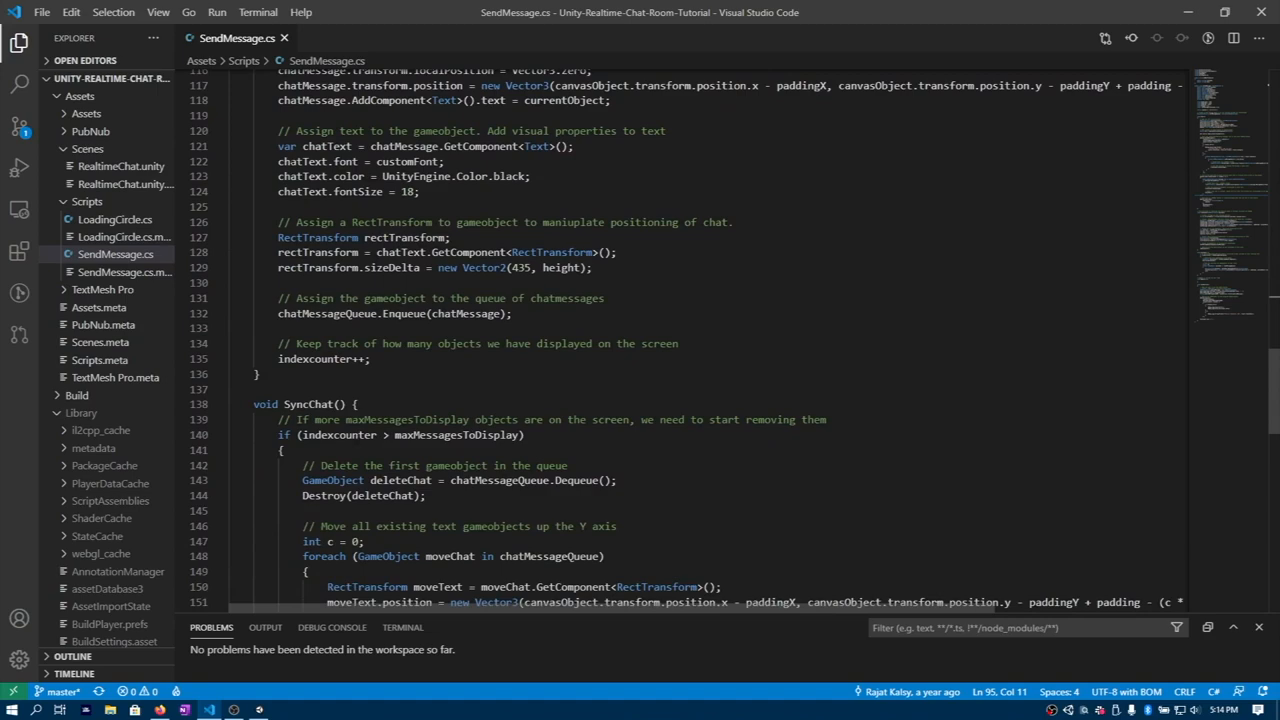
{"action": "scroll", "scroll_direction": "down", "scroll_amount": 3}
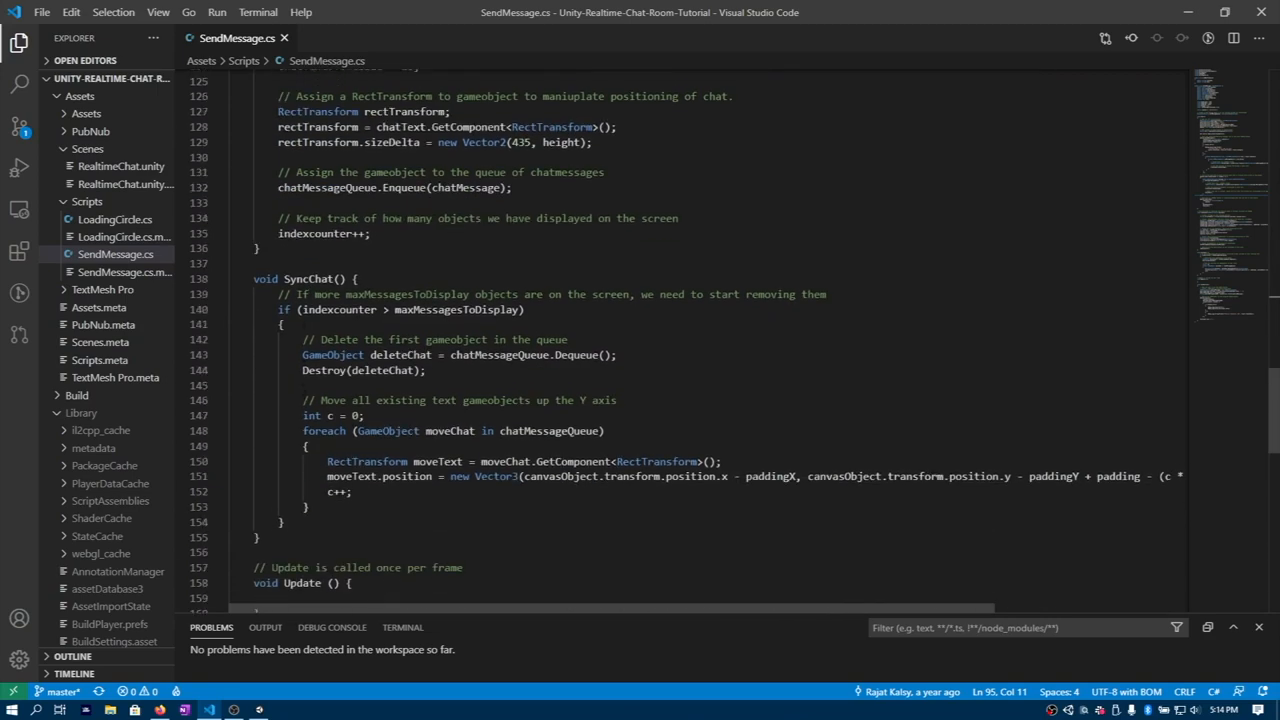
{"action": "scroll", "scroll_direction": "up", "scroll_amount": 3}
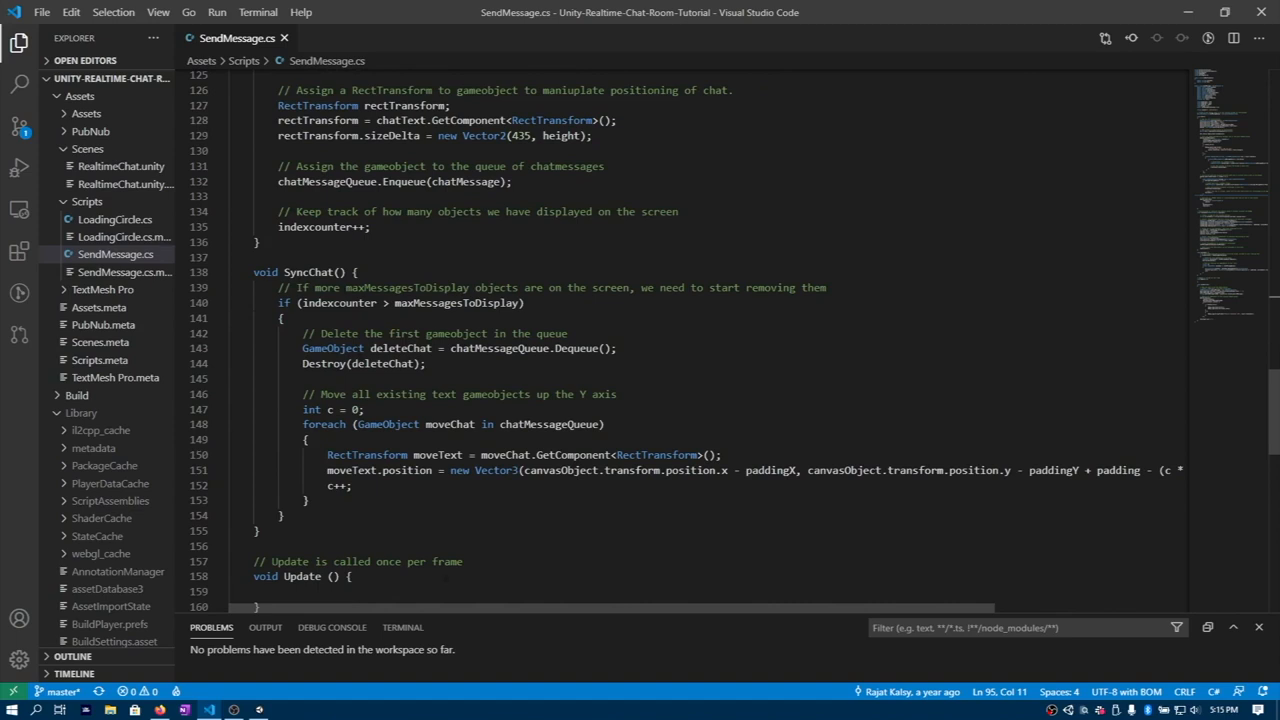
{"action": "scroll", "scroll_direction": "down", "scroll_amount": 3}
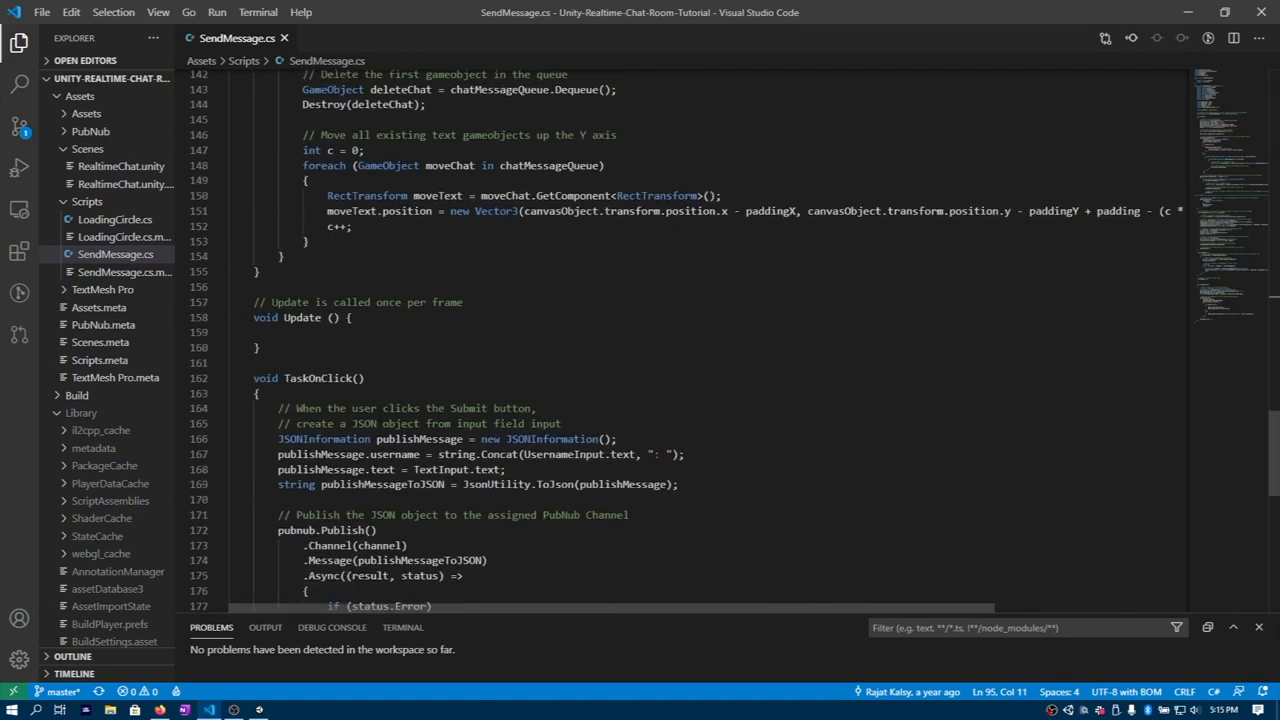
Read to the end of TaskOnClick, then return to the Unity Editor
{"action": "scroll", "scroll_direction": "down", "scroll_amount": 3}
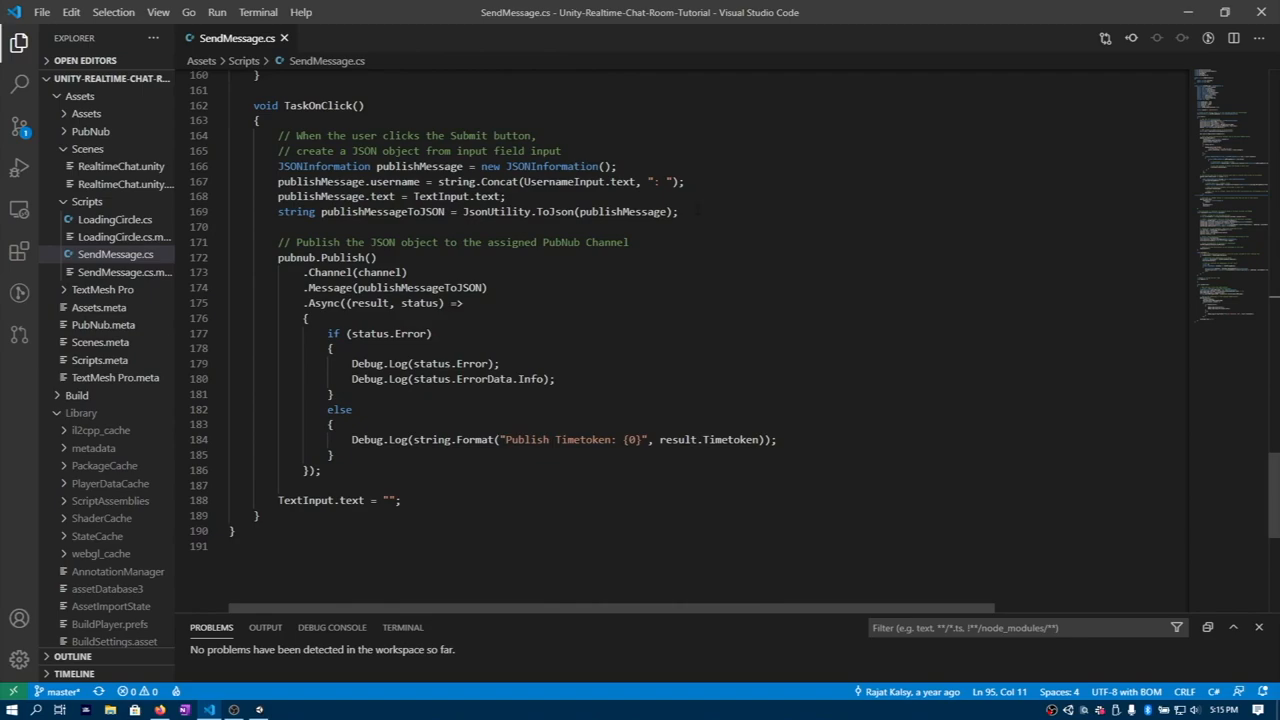
{"action": "left_click", "coordinate": [208, 710]}
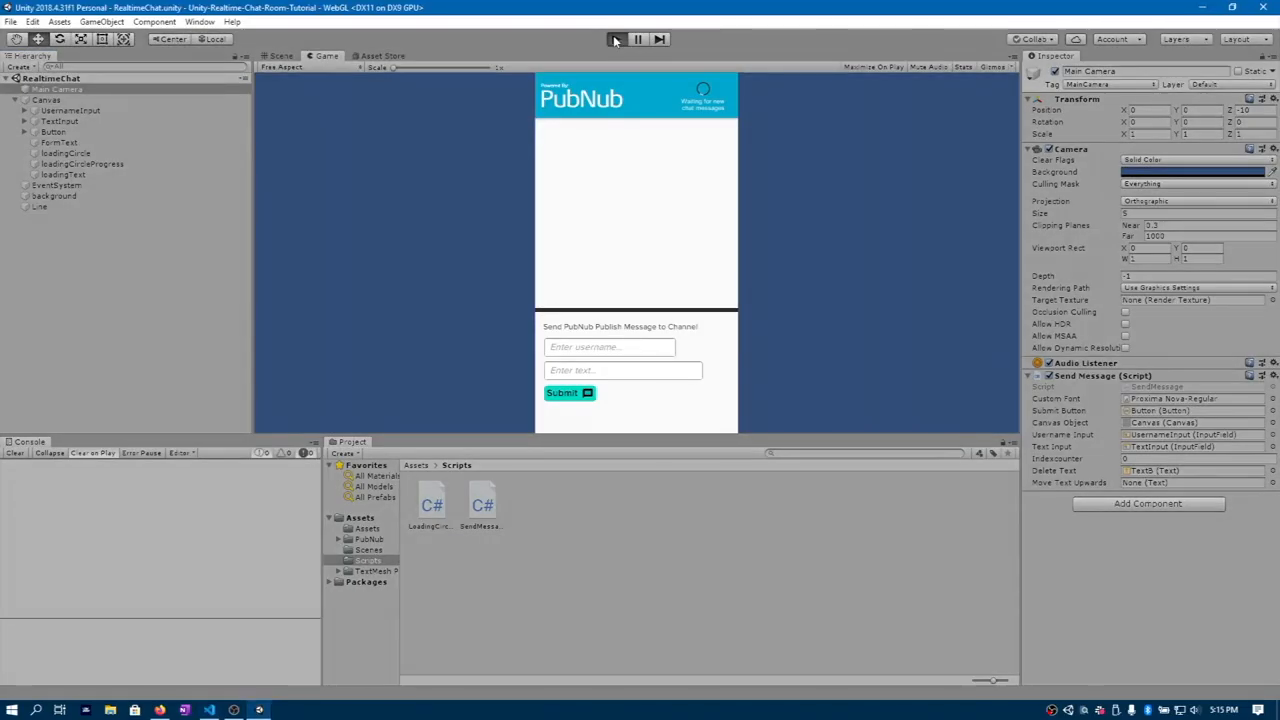
Enter username Chandler and message Hello, then submit it to the chat
{"action": "left_click", "coordinate": [616, 40]}
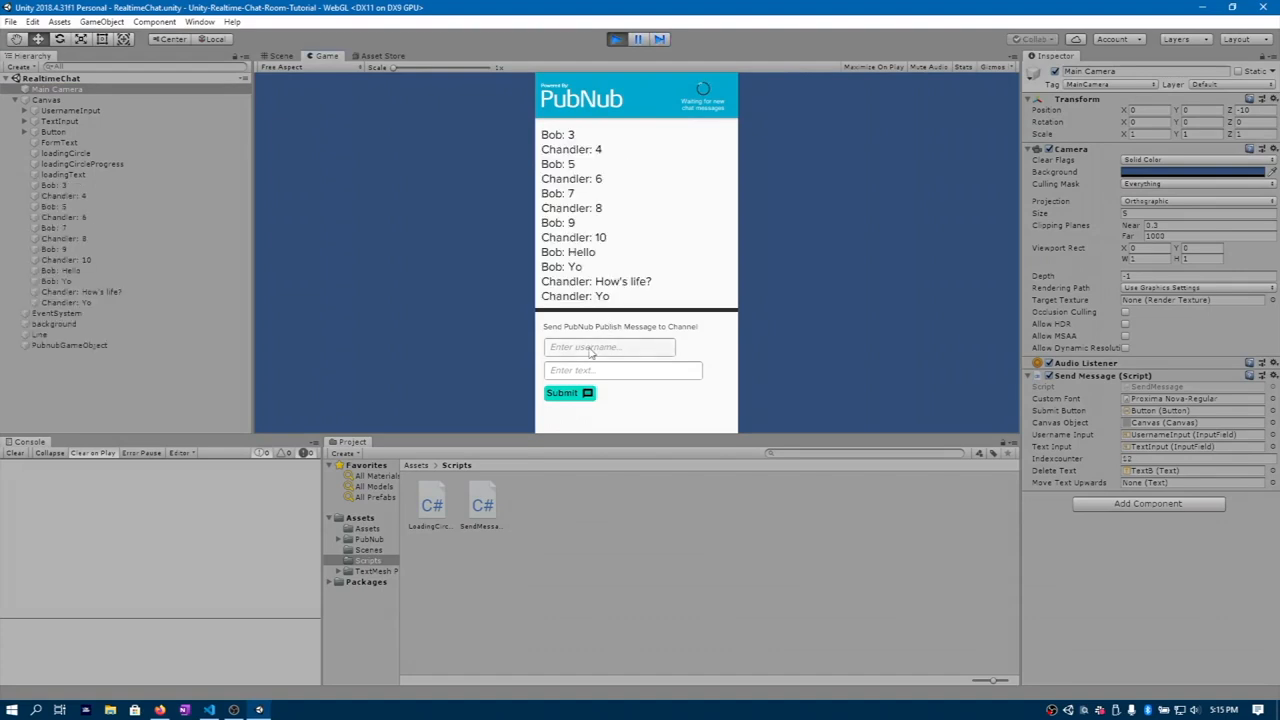
{"action": "type", "text": "Chandler"}
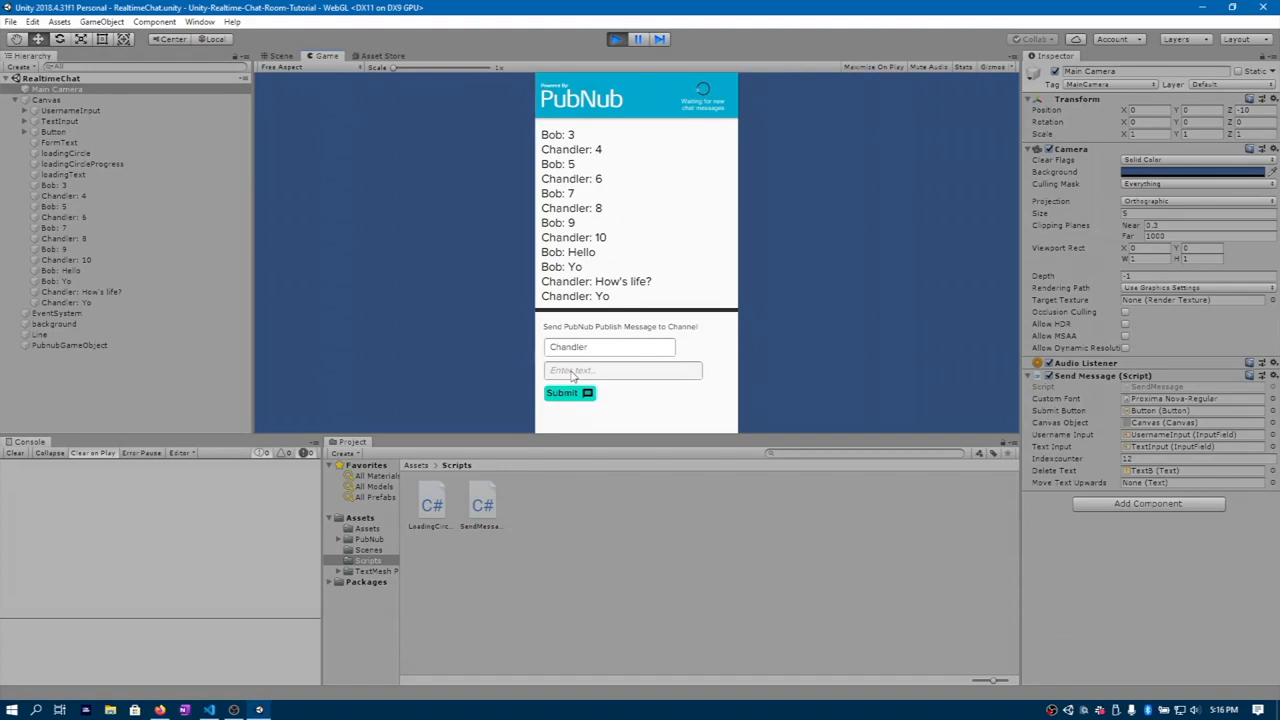
{"action": "type", "text": "Hello"}
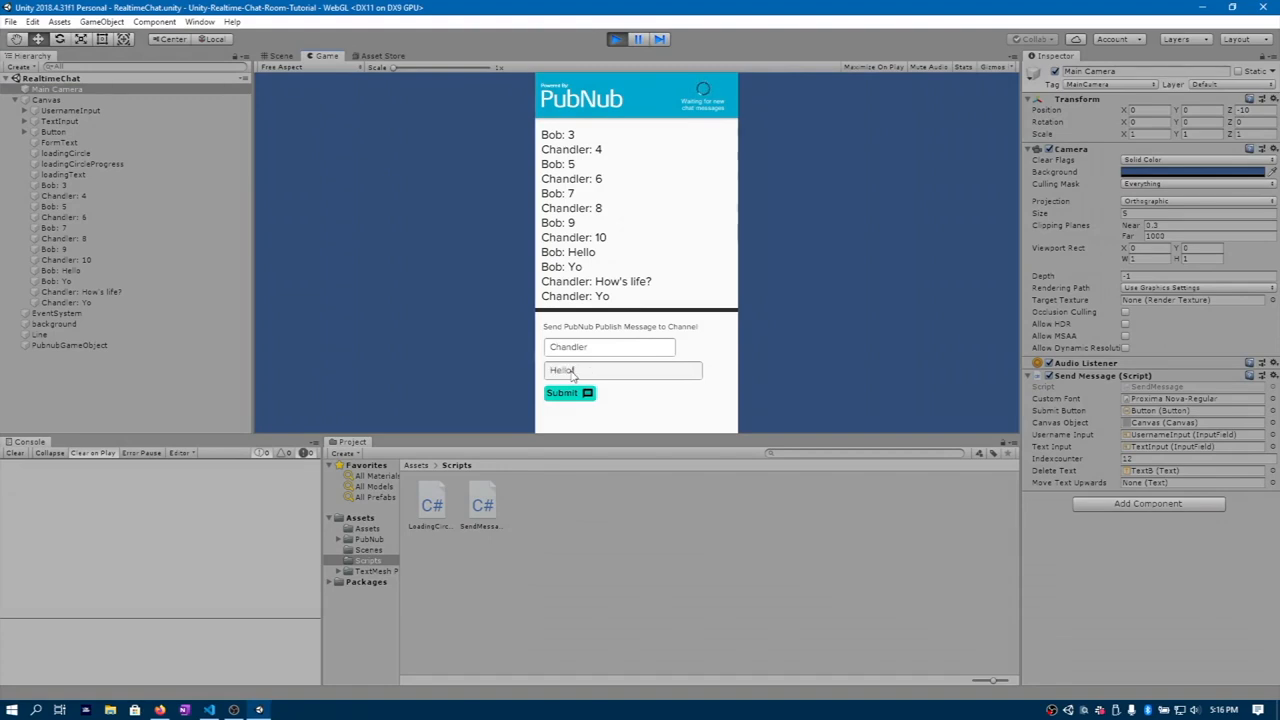
{"action": "left_click", "coordinate": [562, 392]}
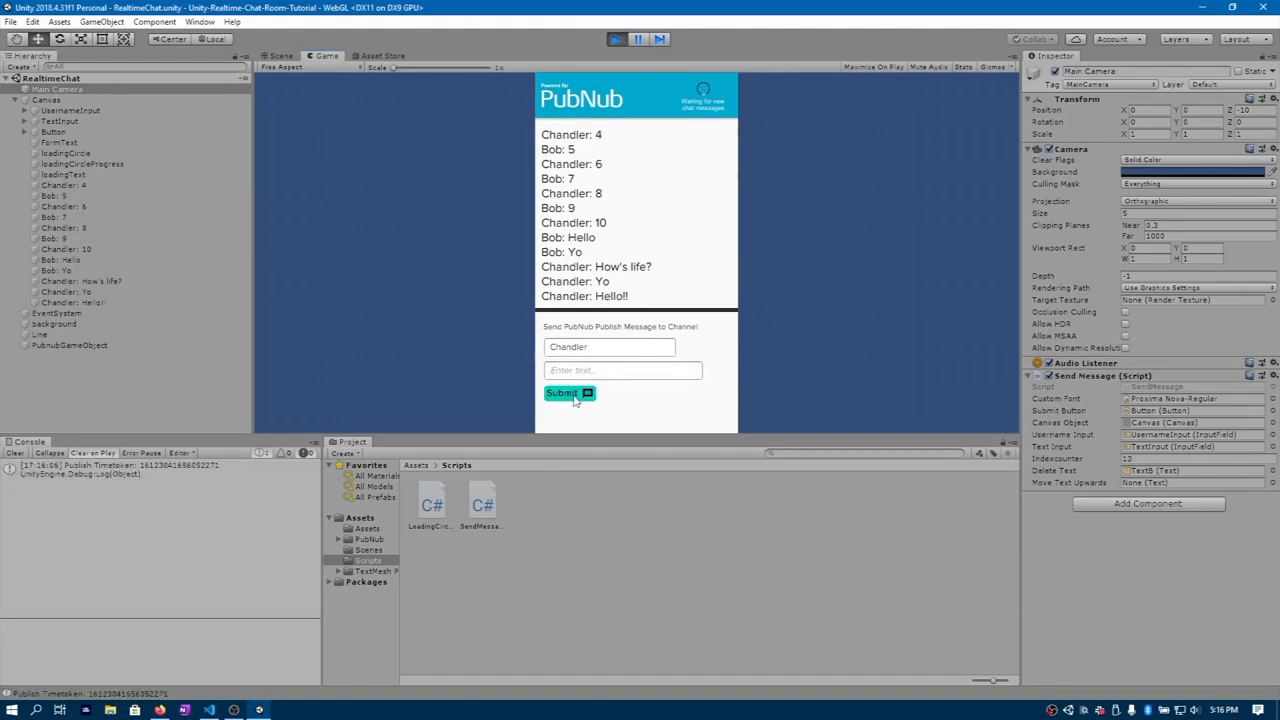